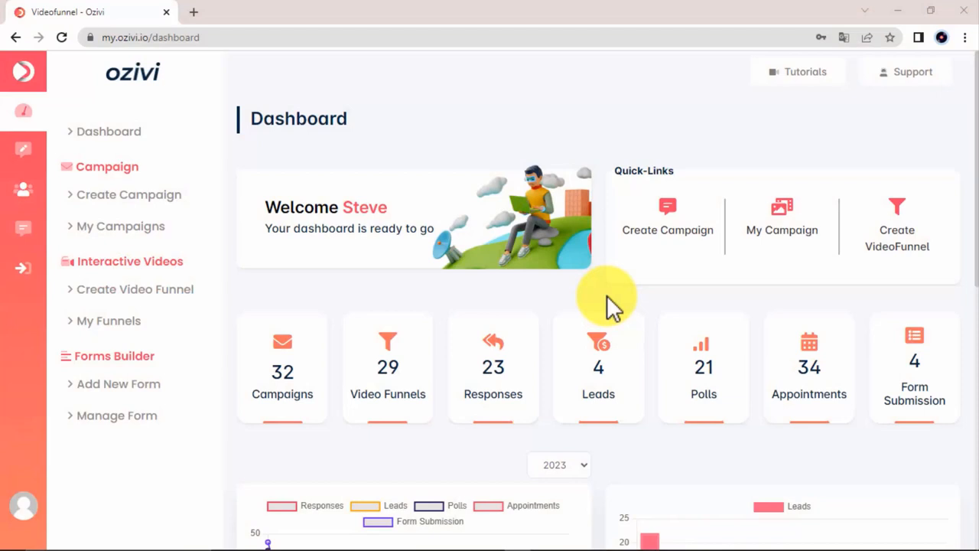
pyautogui.moveTo(459, 294)
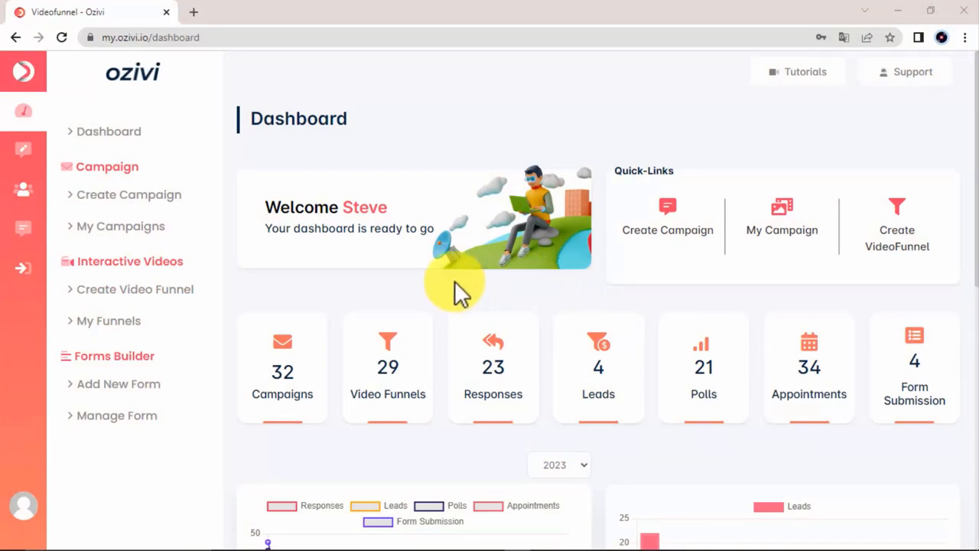
# - Start a new campaign from the dashboard's Create Campaign quick link
pyautogui.click(128, 194)
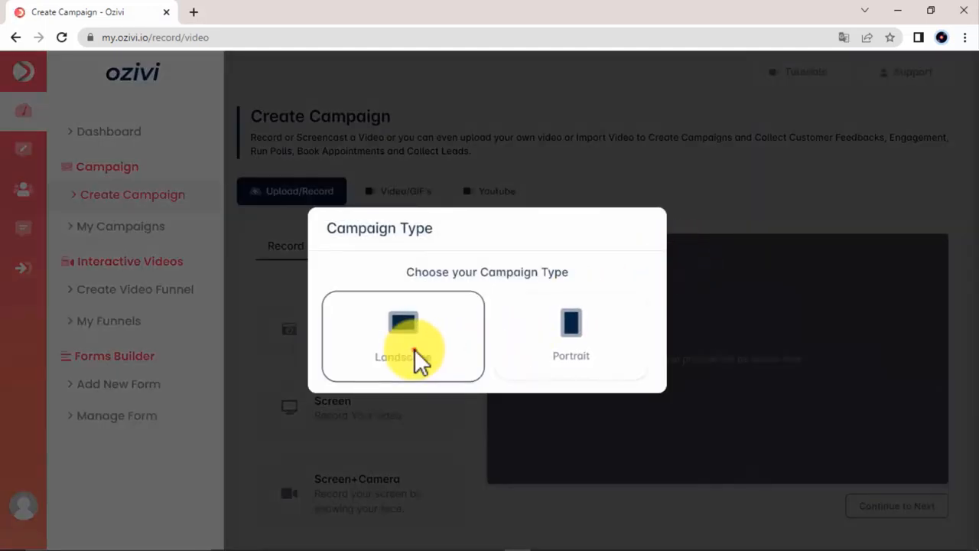
# - Choose the Landscape format and look through the Upload and earlier Campaigns video sources
pyautogui.click(402, 337)
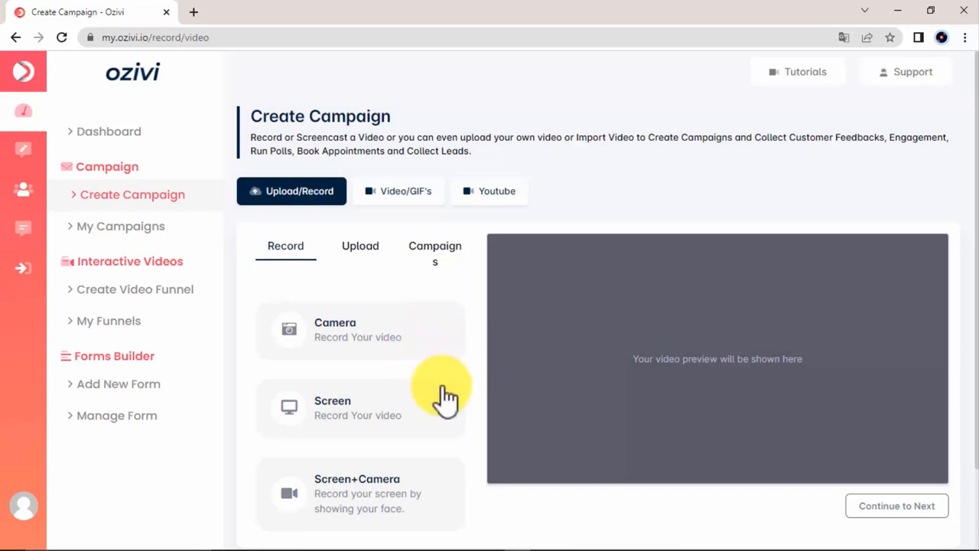
pyautogui.moveTo(446, 507)
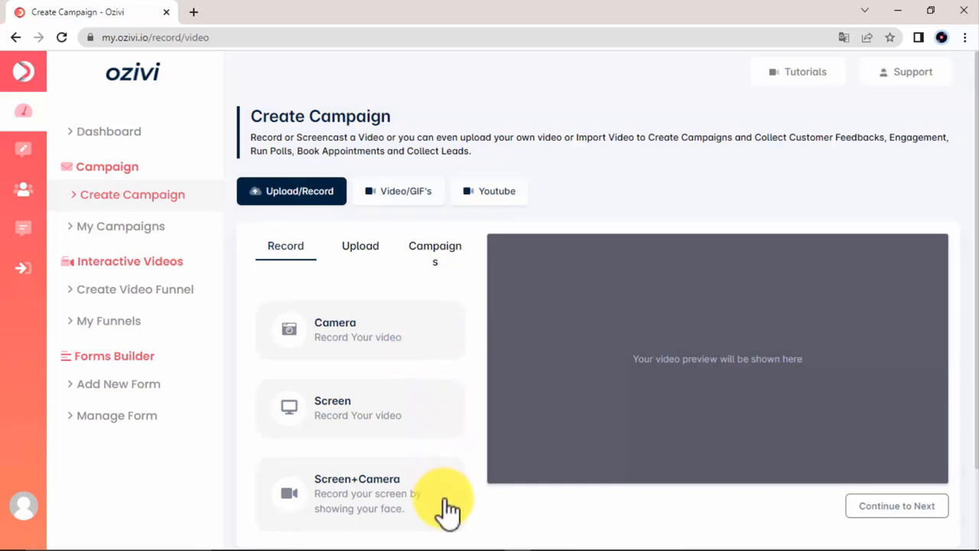
pyautogui.click(360, 244)
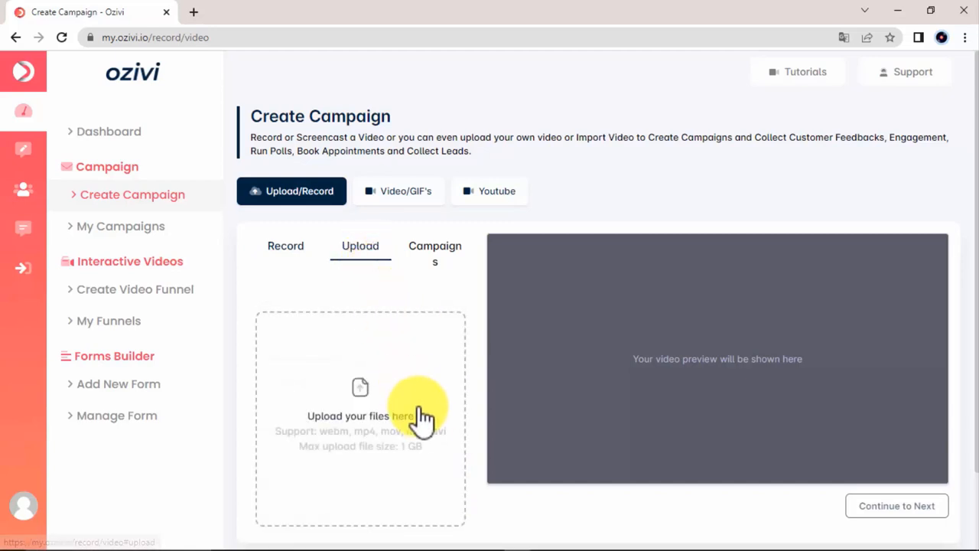
pyautogui.click(434, 254)
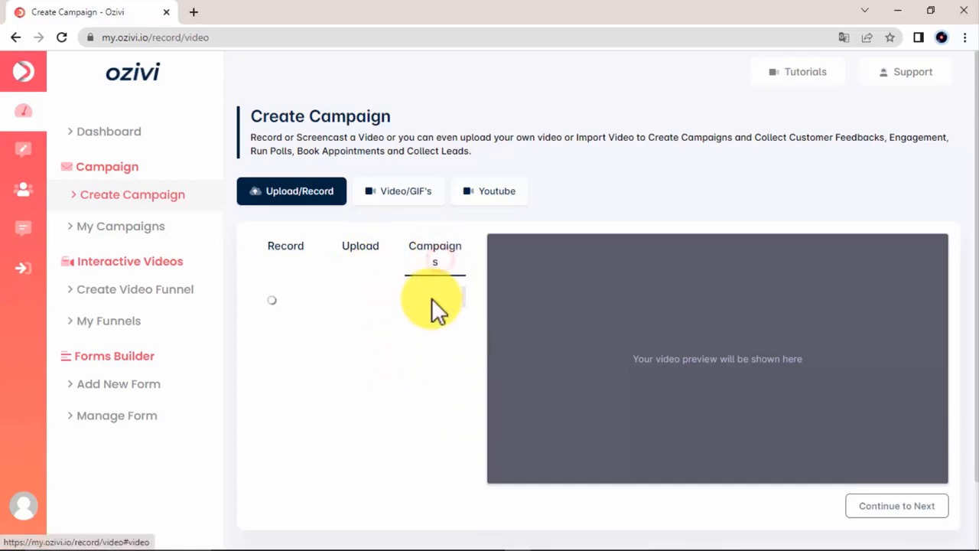
pyautogui.click(435, 253)
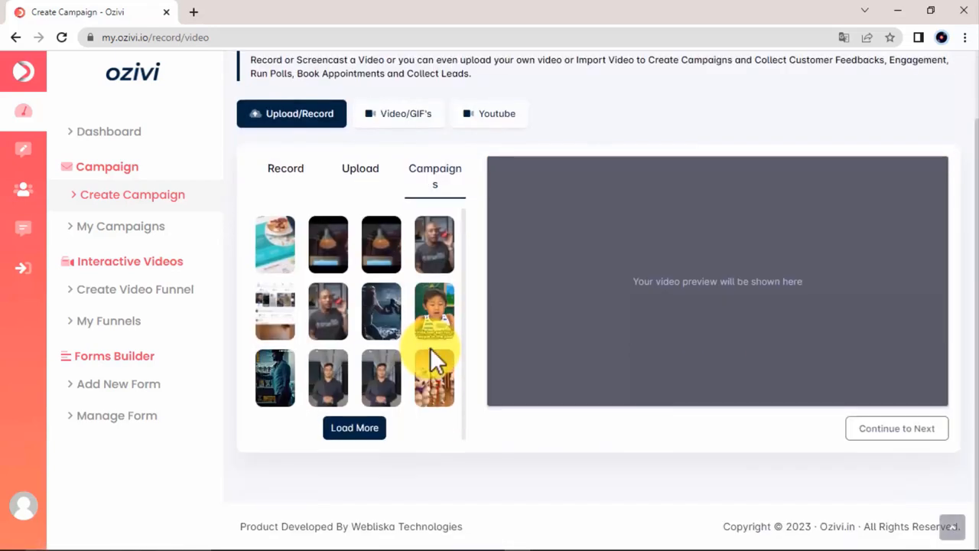
# - Browse the Video/GIF's and Youtube sources, then load a clip through the Upload area
pyautogui.click(398, 113)
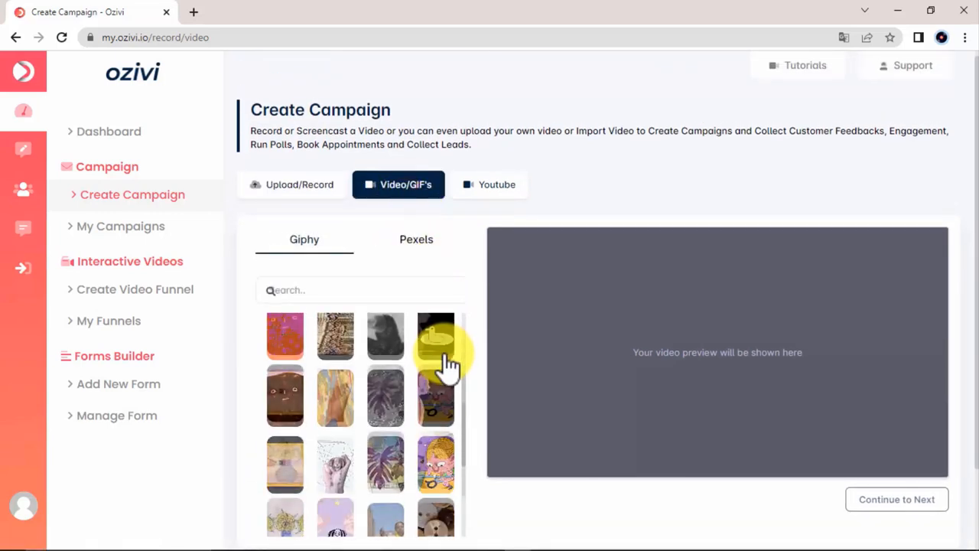
pyautogui.click(496, 184)
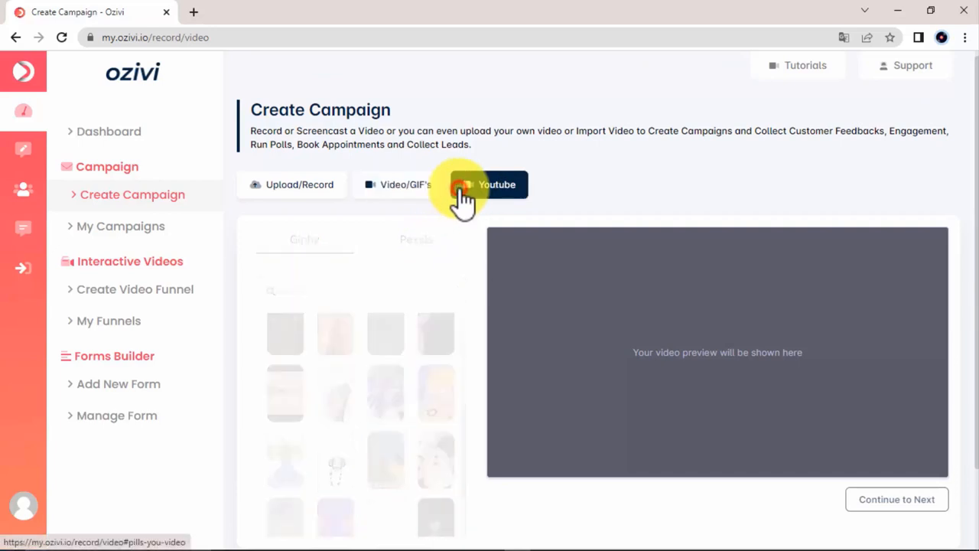
pyautogui.click(488, 183)
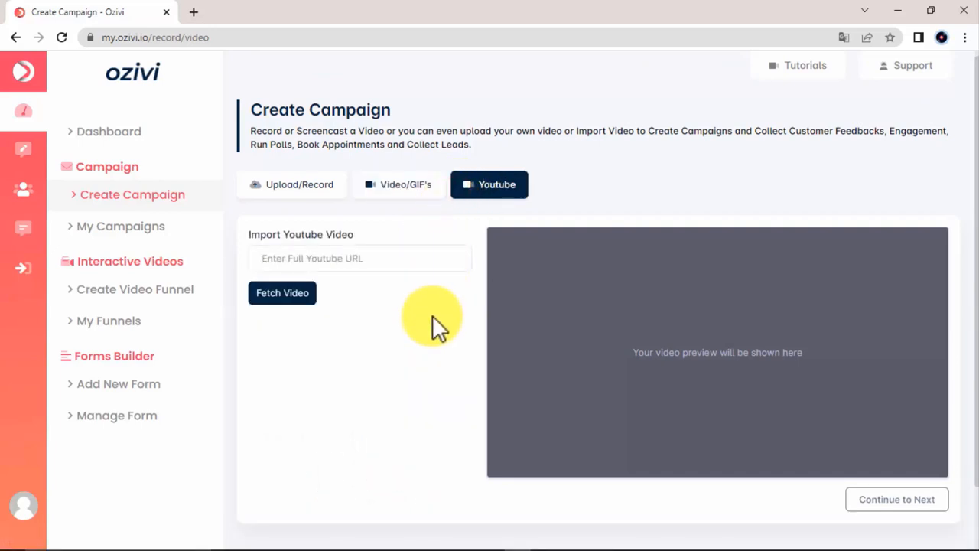
pyautogui.click(291, 183)
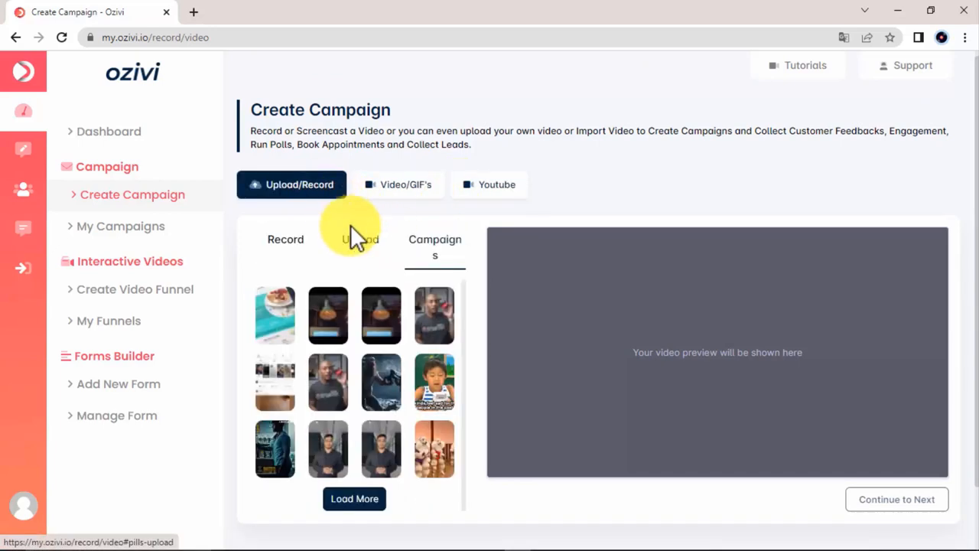
pyautogui.click(360, 238)
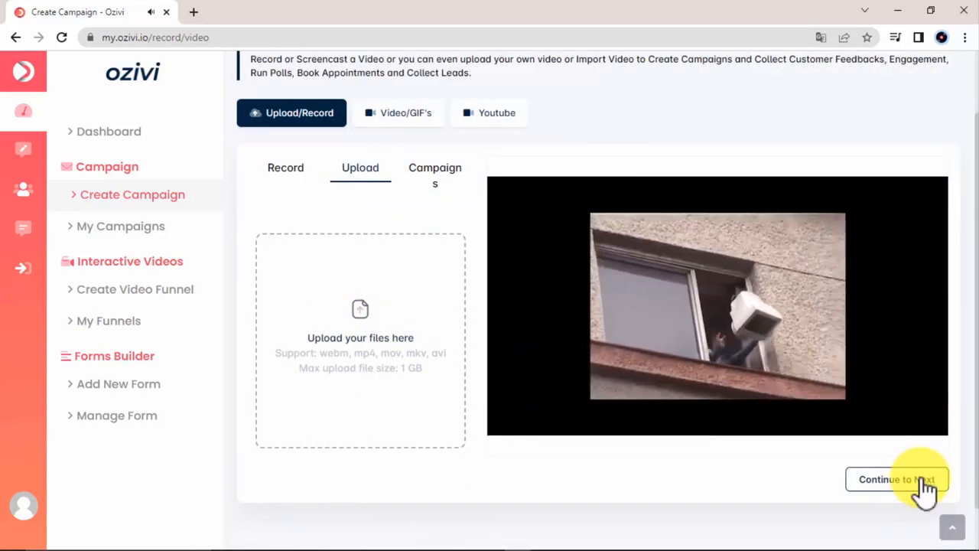
# - Continue to Next so the loaded video is processed for campaign setup
pyautogui.click(896, 479)
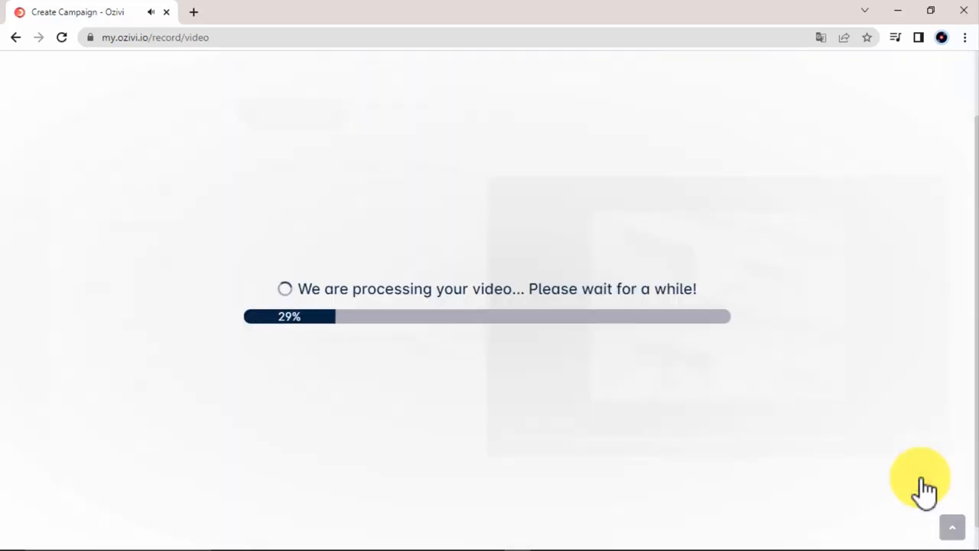
pyautogui.moveTo(722, 401)
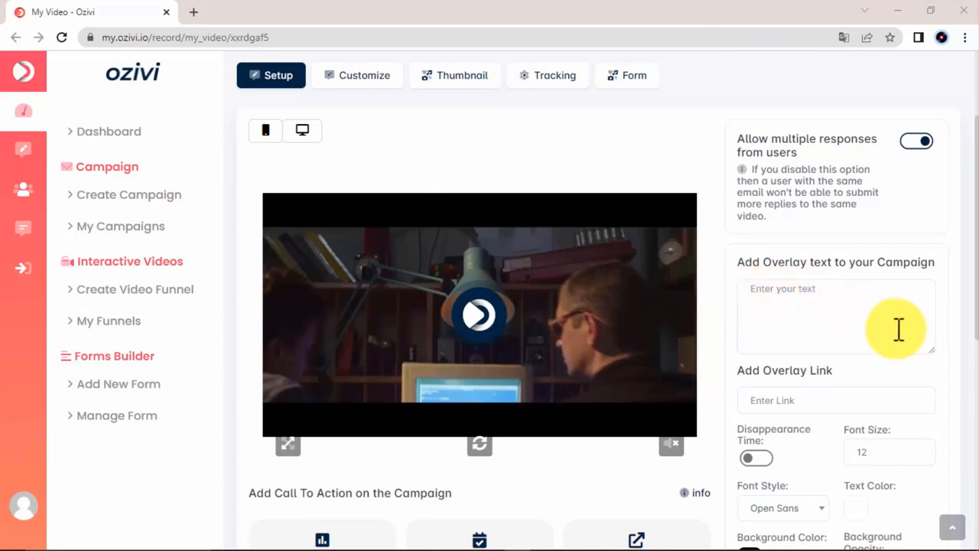
# - Enter overlay text 'Click here to learn more' and settle its position on Bottom Center after trying other corners
pyautogui.write('Click here to learn more')
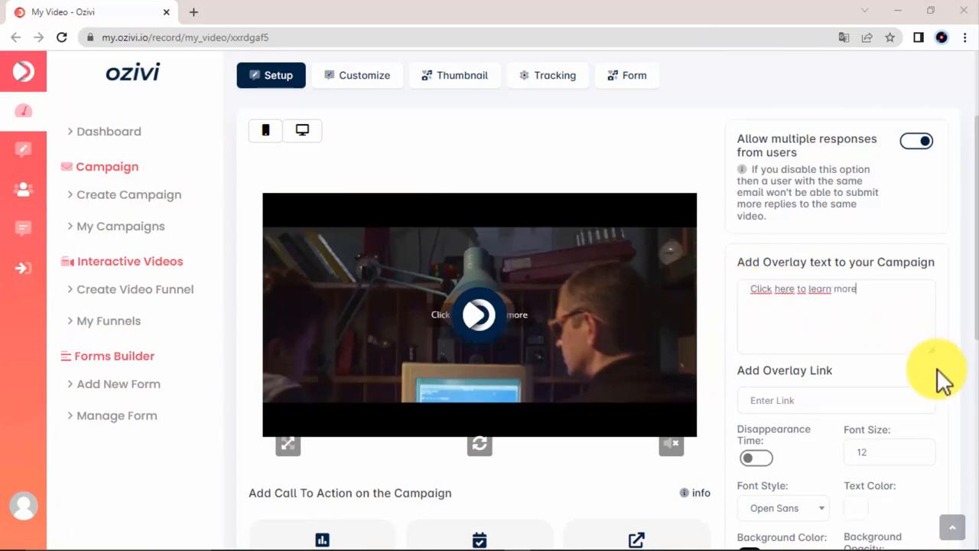
pyautogui.scroll(-3)
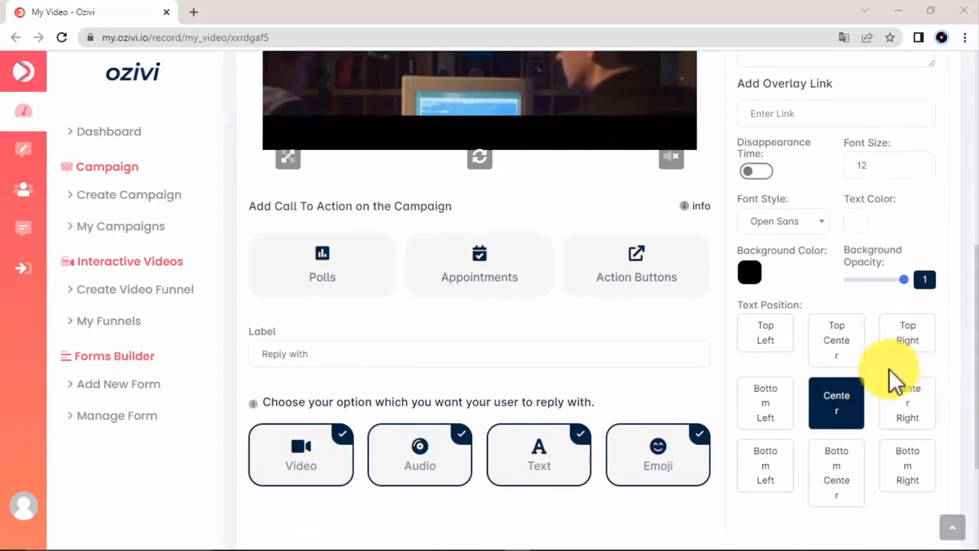
pyautogui.click(907, 332)
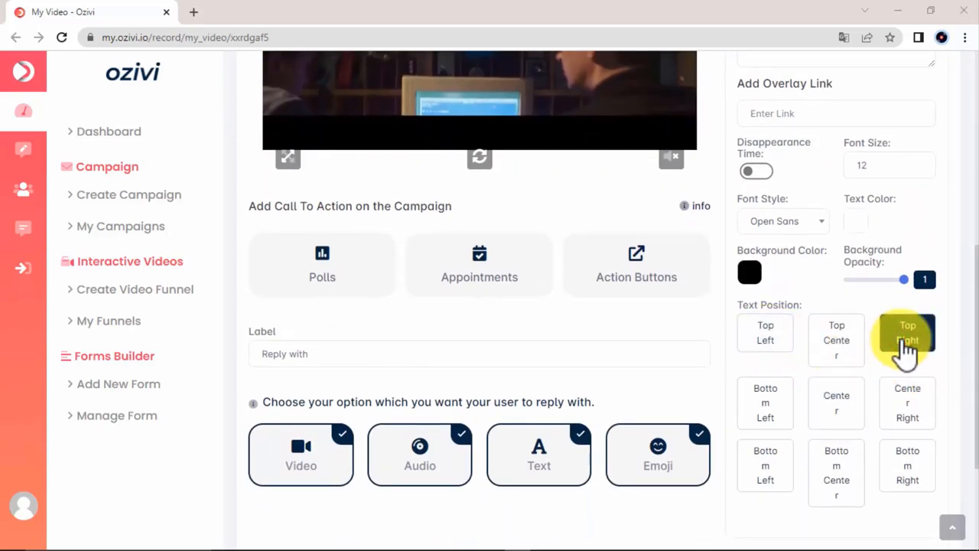
pyautogui.click(907, 465)
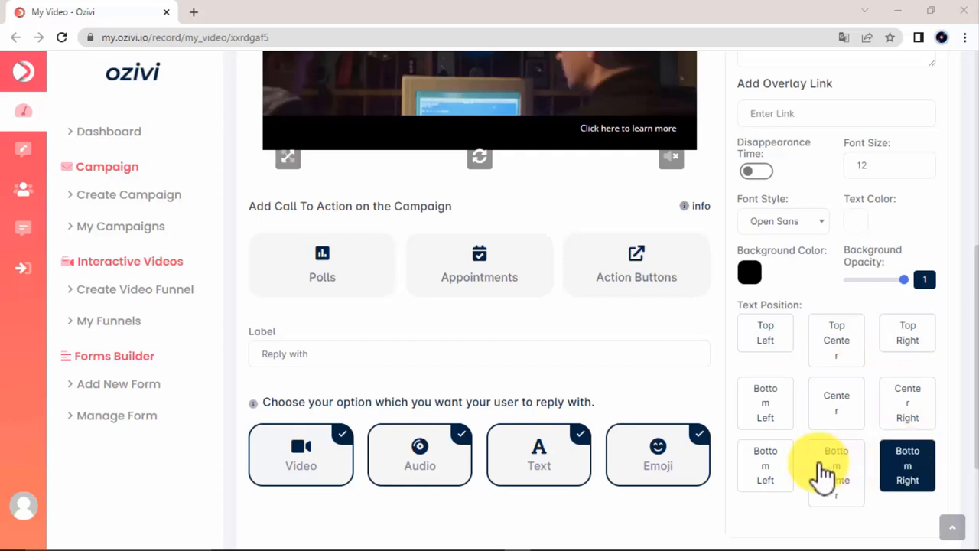
pyautogui.click(765, 465)
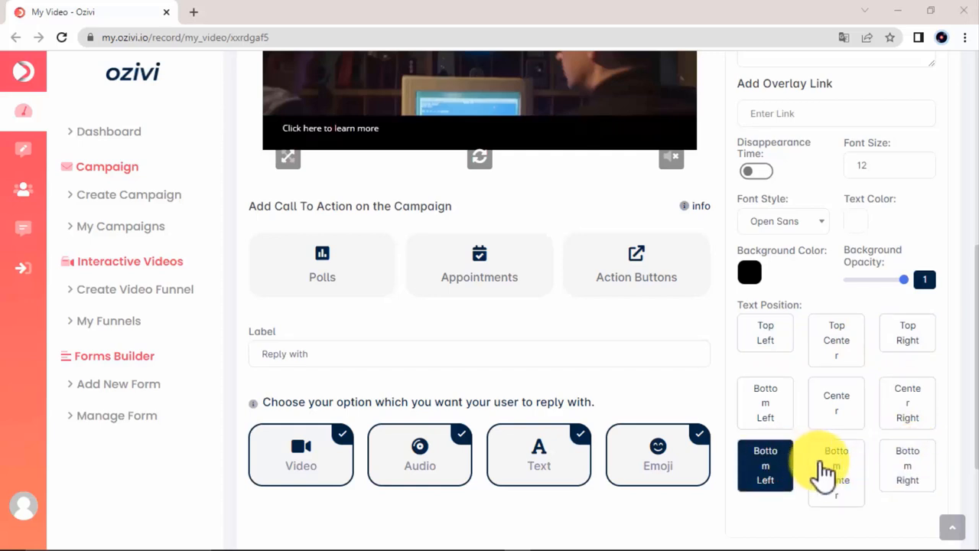
pyautogui.click(835, 465)
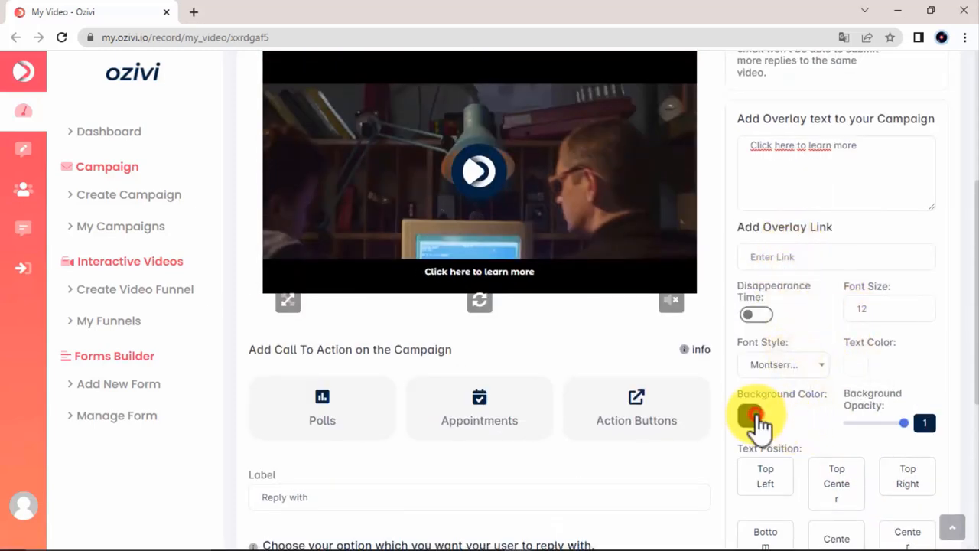
# - Give the overlay text a red background colour, then bring up the Polls setup
pyautogui.click(750, 416)
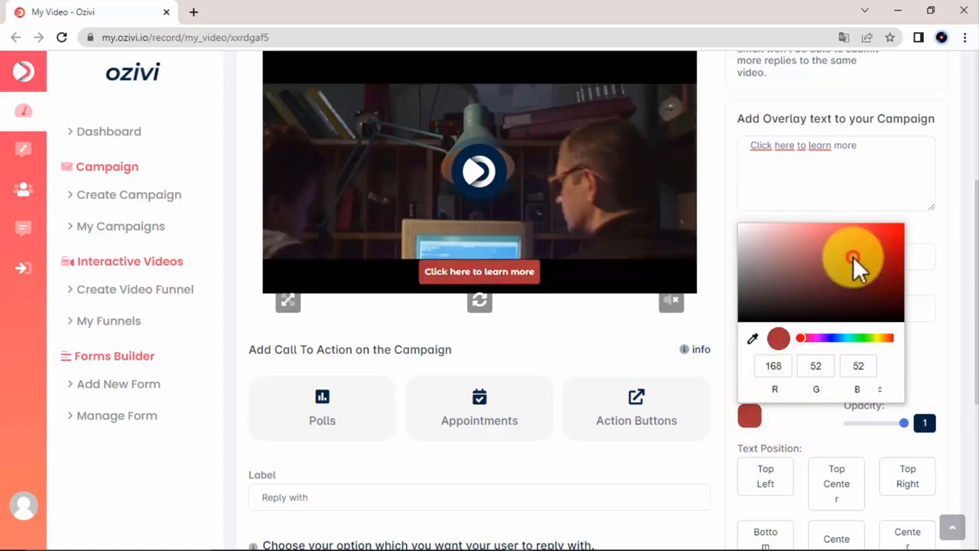
pyautogui.click(896, 238)
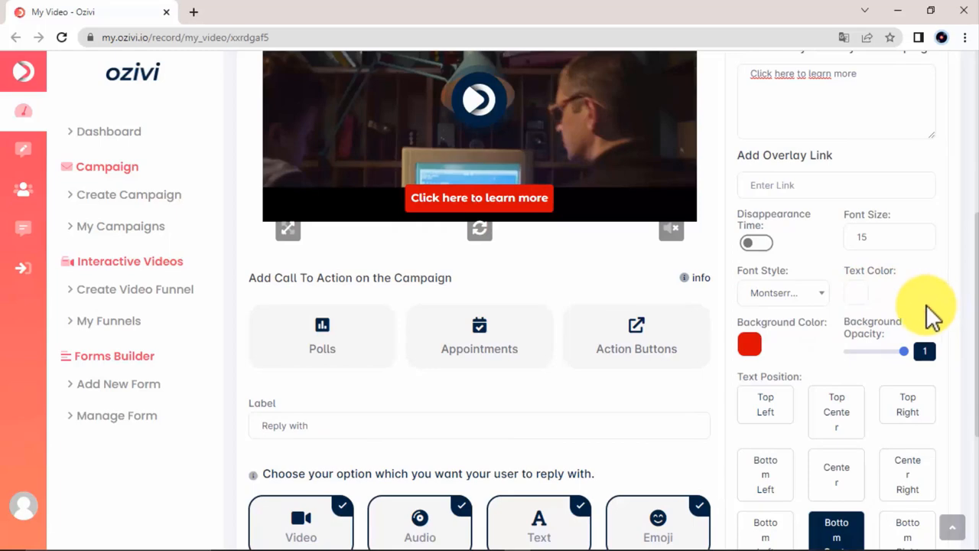
pyautogui.click(321, 336)
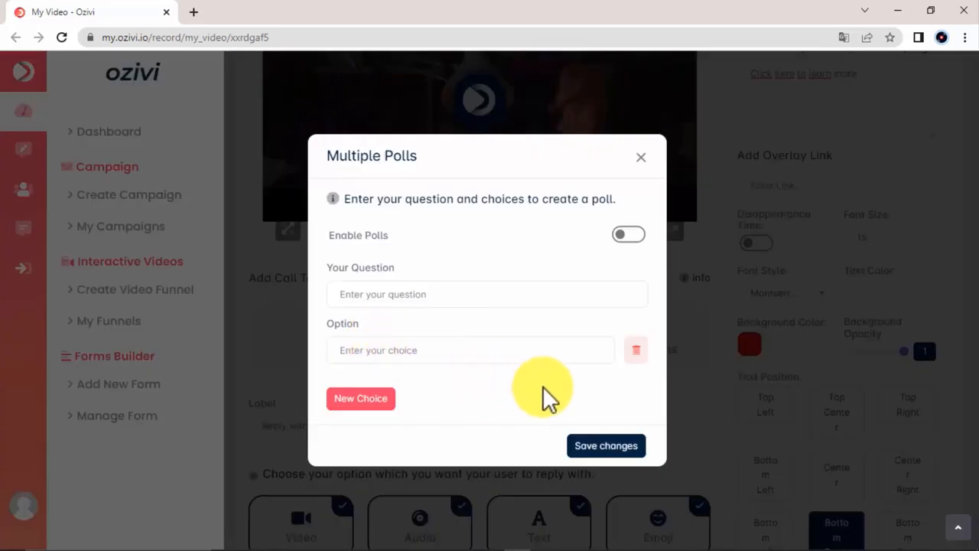
# - Dismiss the Polls, Appointments and Action Buttons dialogs without making changes
pyautogui.click(641, 156)
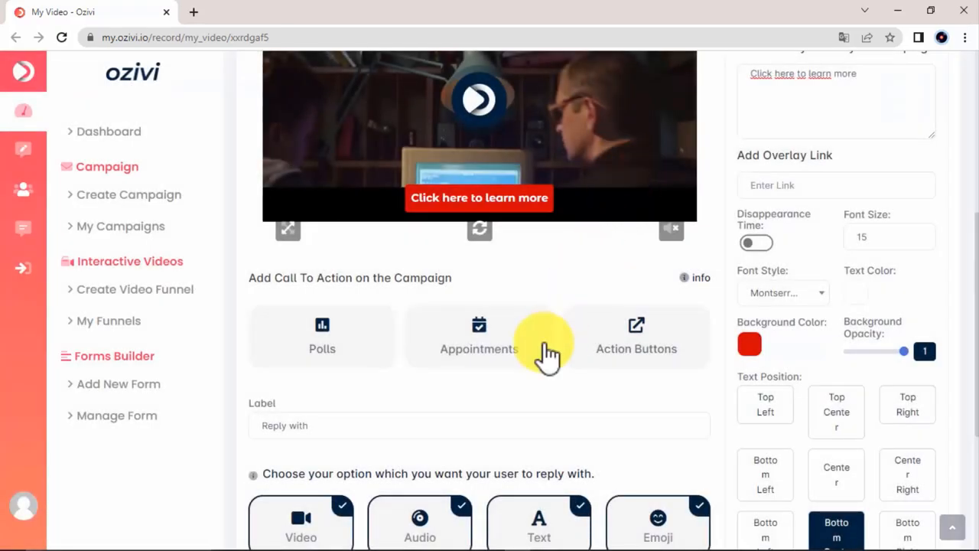
pyautogui.click(479, 336)
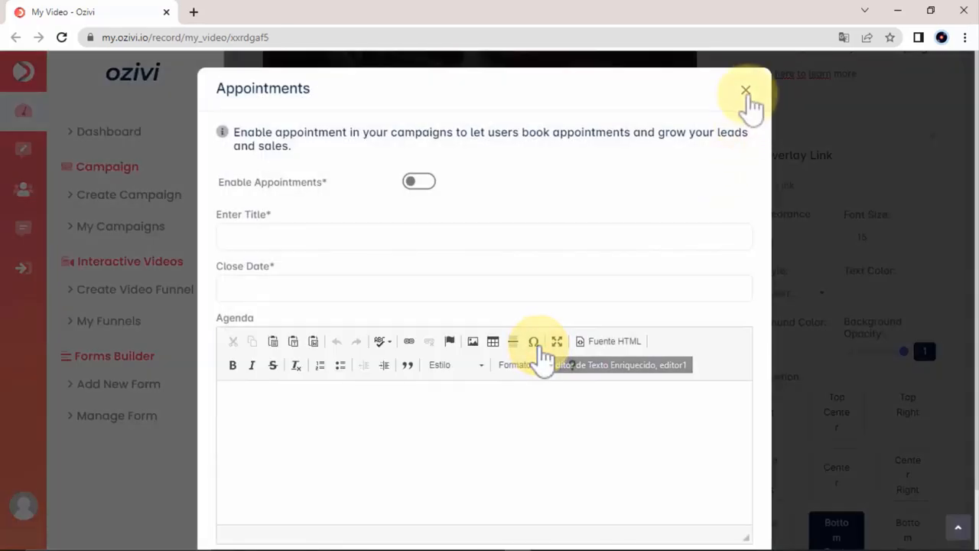
pyautogui.click(747, 92)
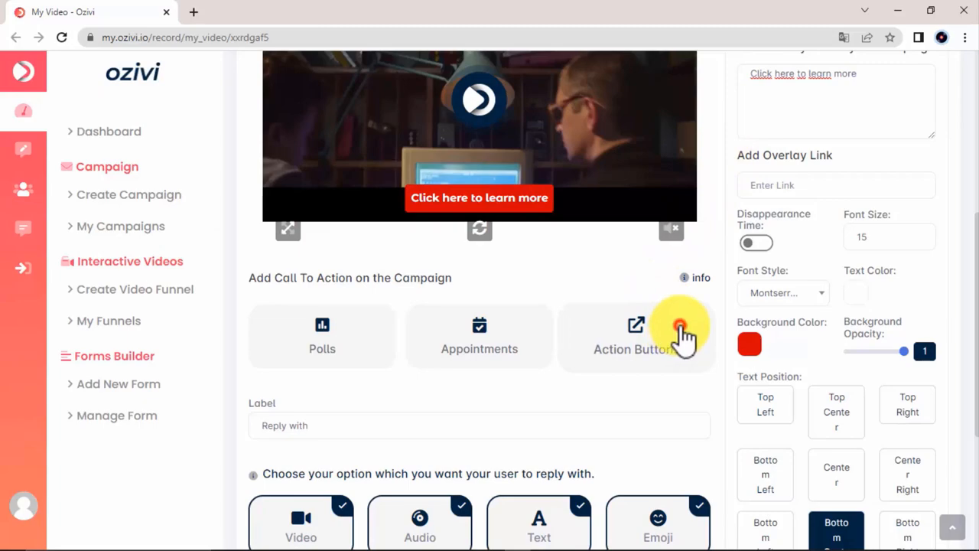
pyautogui.click(634, 337)
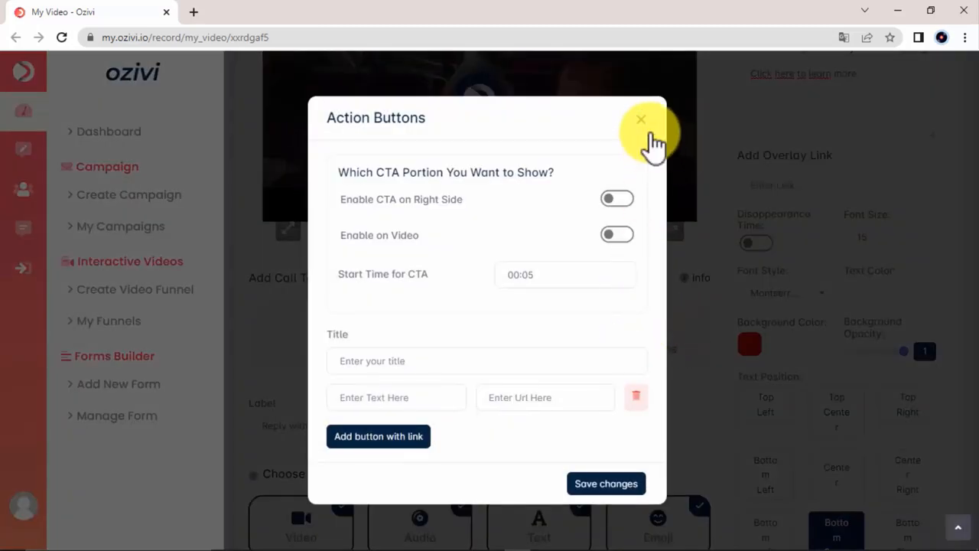
pyautogui.click(640, 119)
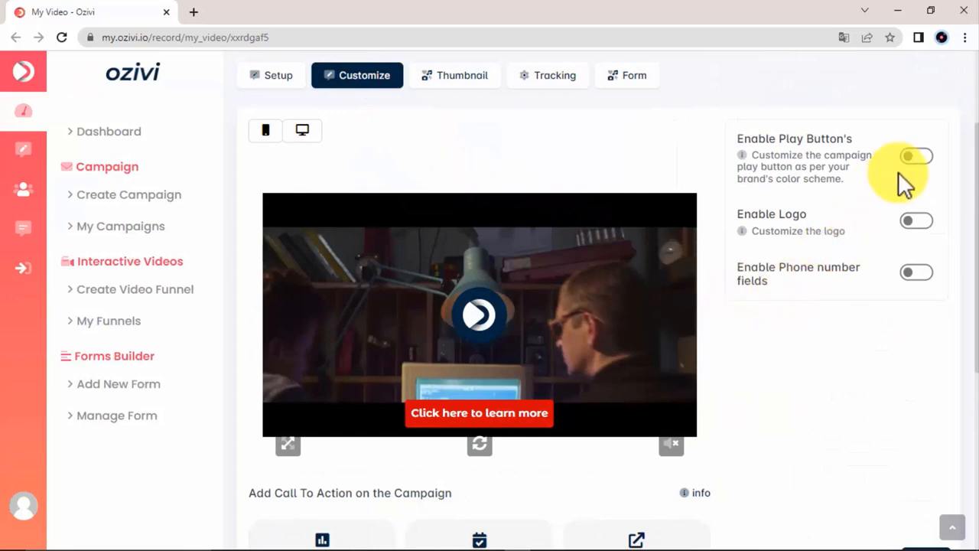
# - Enable the custom play button, the campaign logo and the phone number fields
pyautogui.click(915, 156)
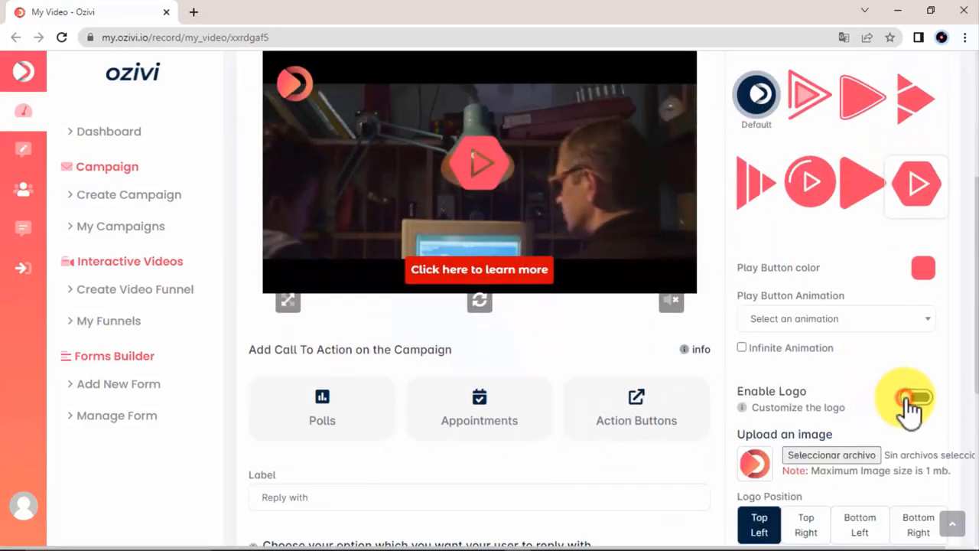
pyautogui.click(916, 396)
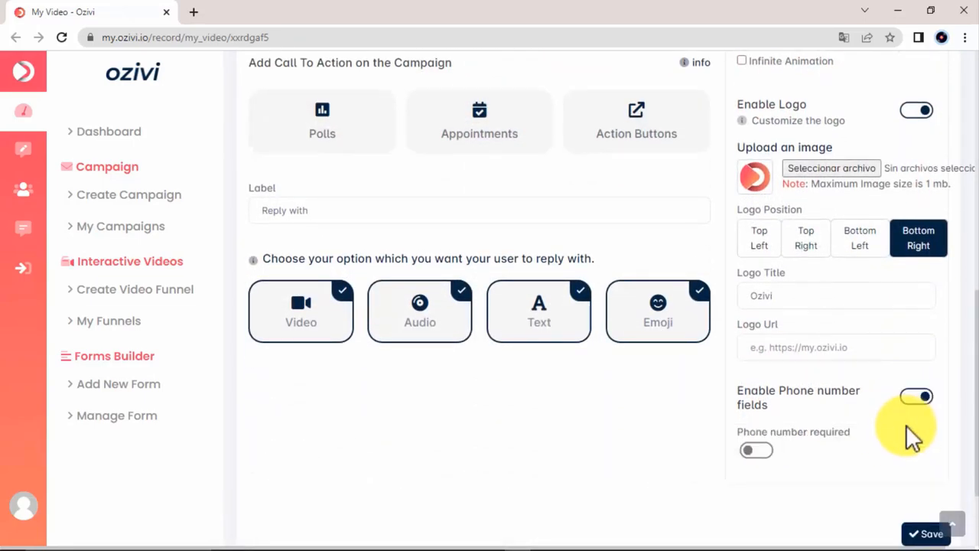
pyautogui.click(454, 181)
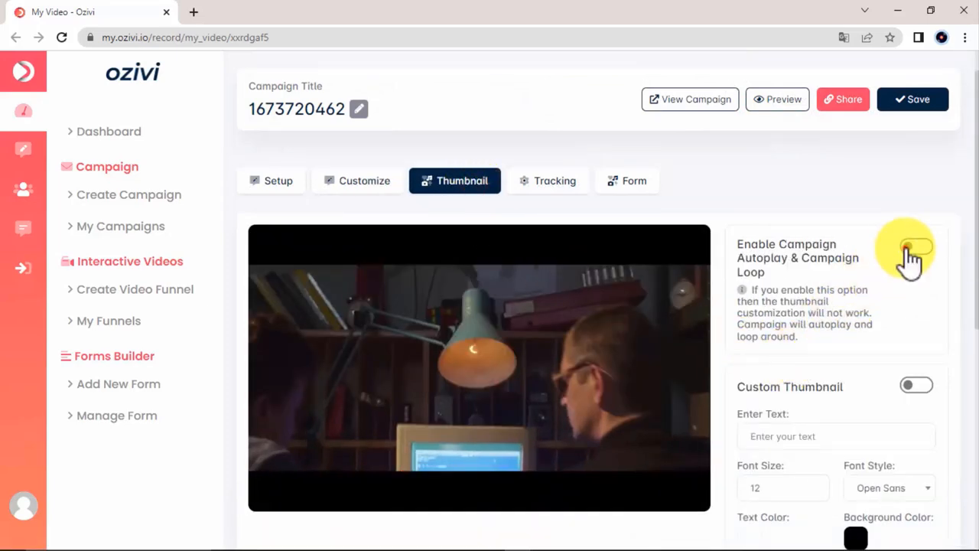
# - Switch on Campaign Autoplay & Campaign Loop
pyautogui.click(916, 247)
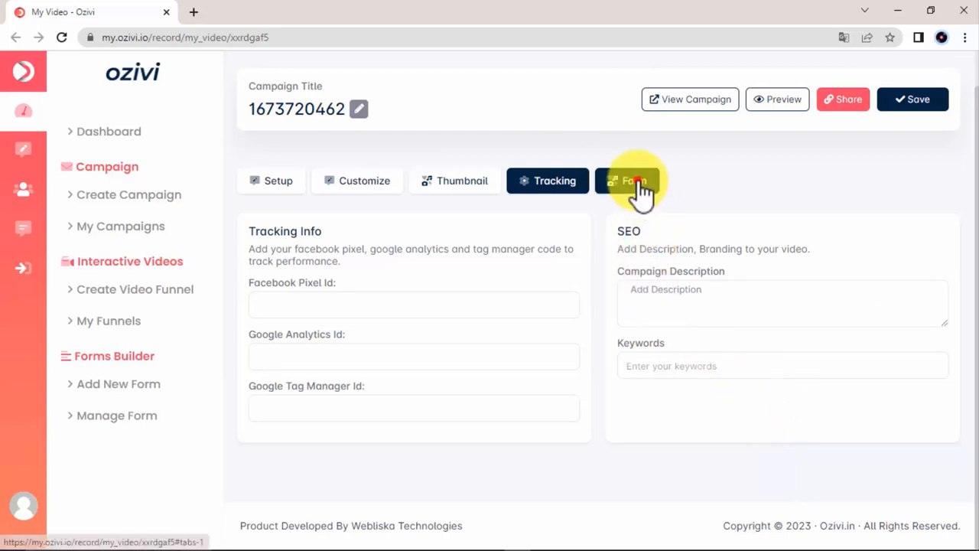
# - Keep the JV Video lead form at 00:00:05 in the Form settings and save the campaign
pyautogui.click(630, 181)
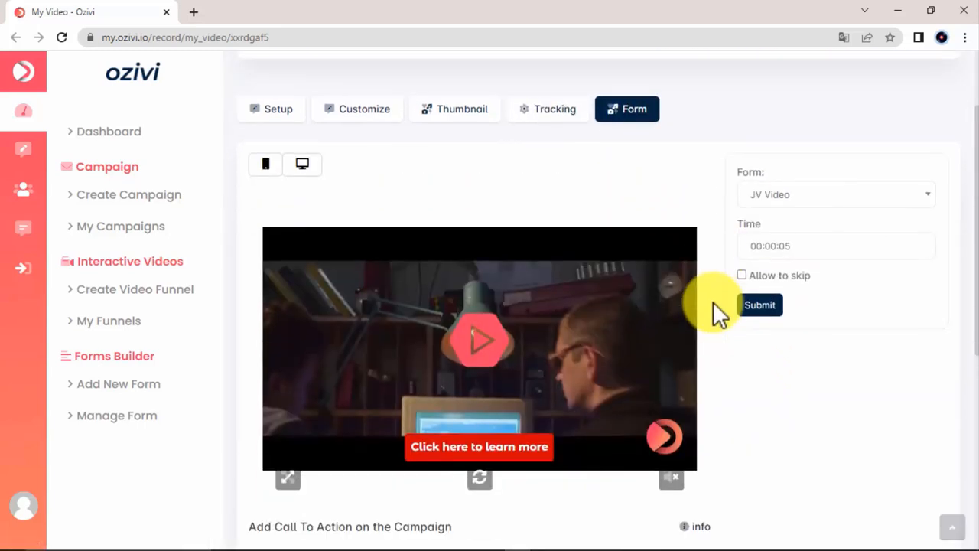
pyautogui.scroll(-3)
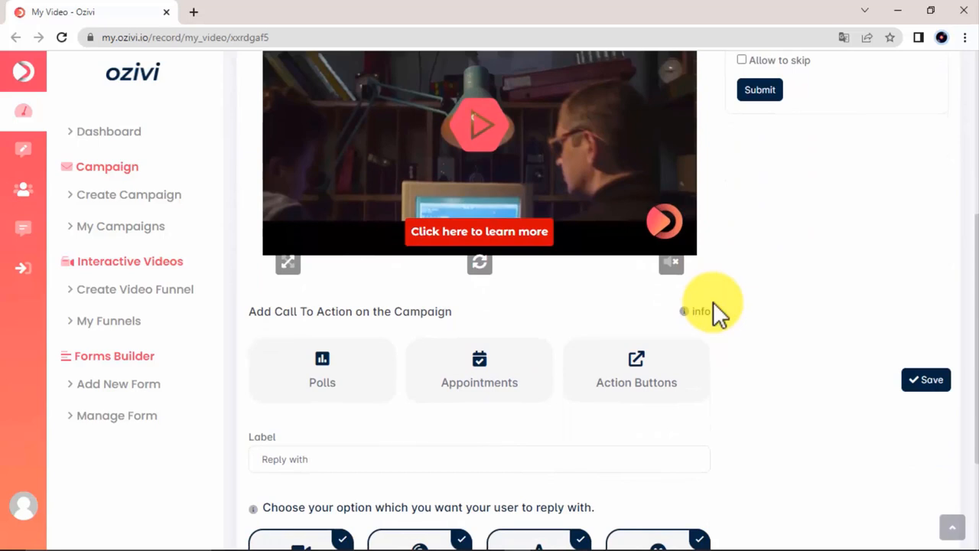
pyautogui.scroll(-3)
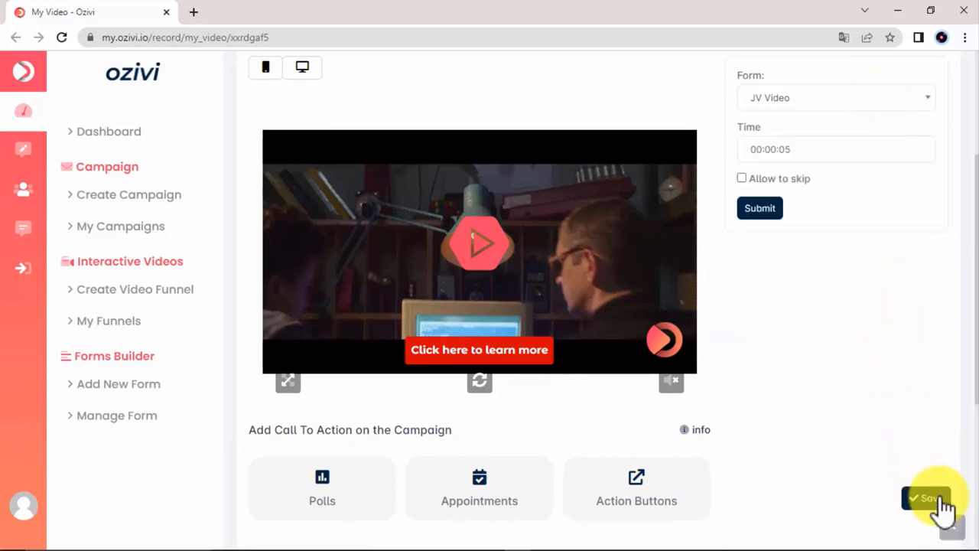
pyautogui.click(927, 498)
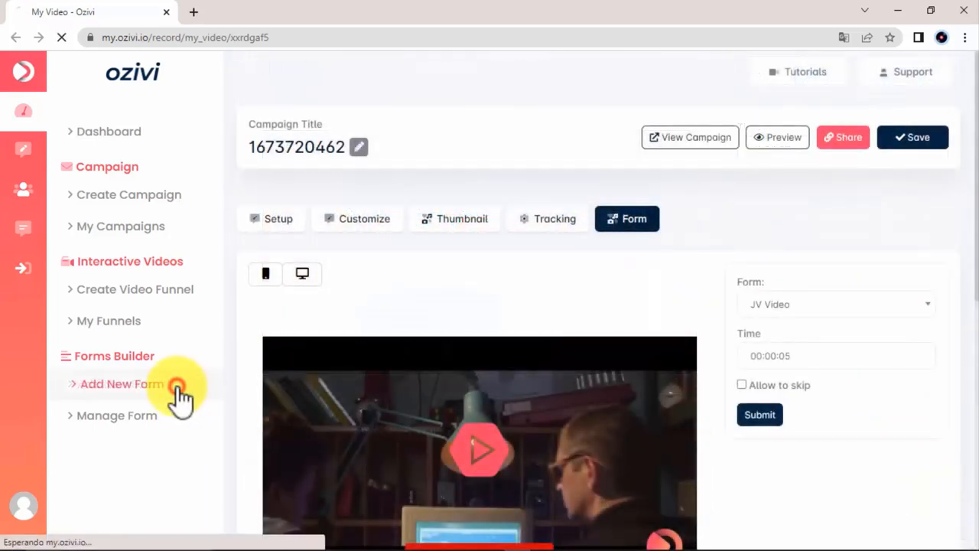
# - Start a new form in the builder with an added field, then return to My Campaigns
pyautogui.click(120, 383)
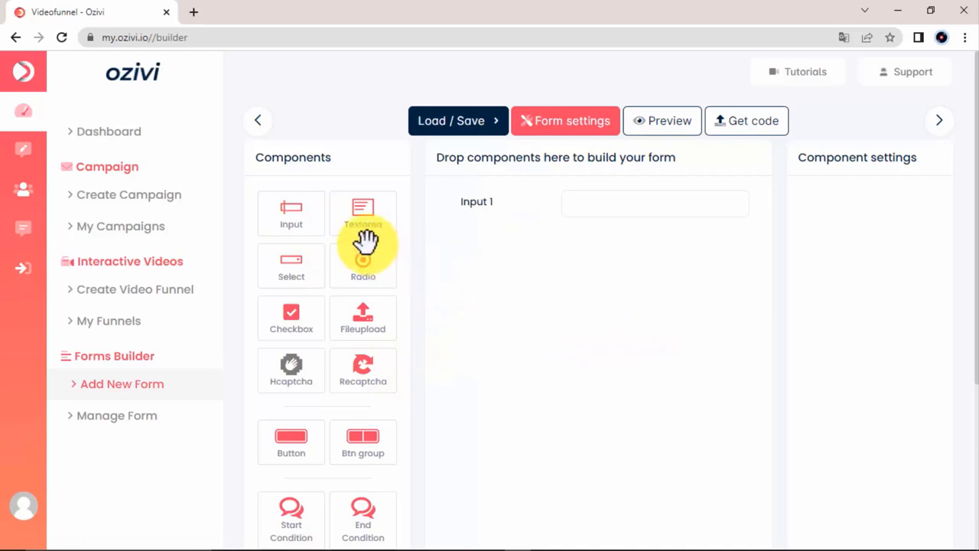
pyautogui.click(450, 120)
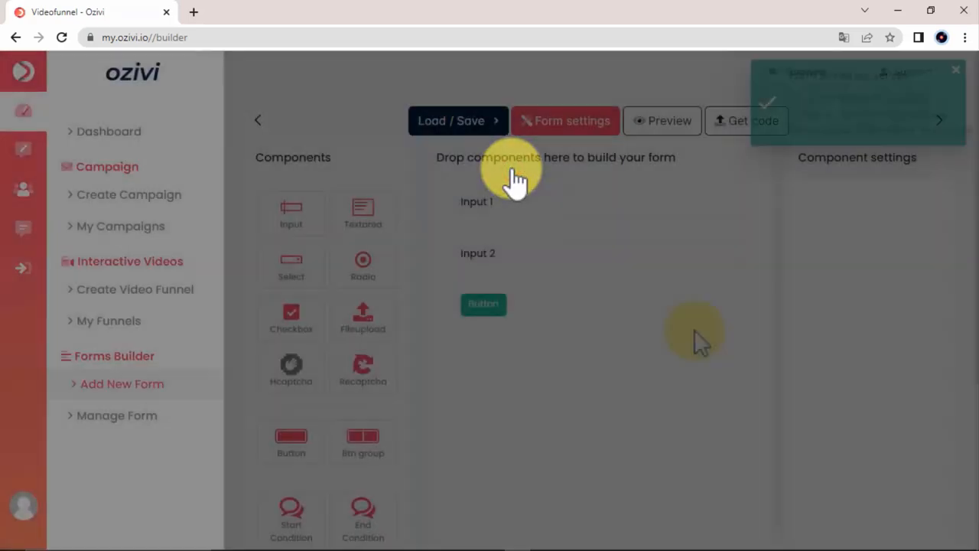
pyautogui.click(124, 226)
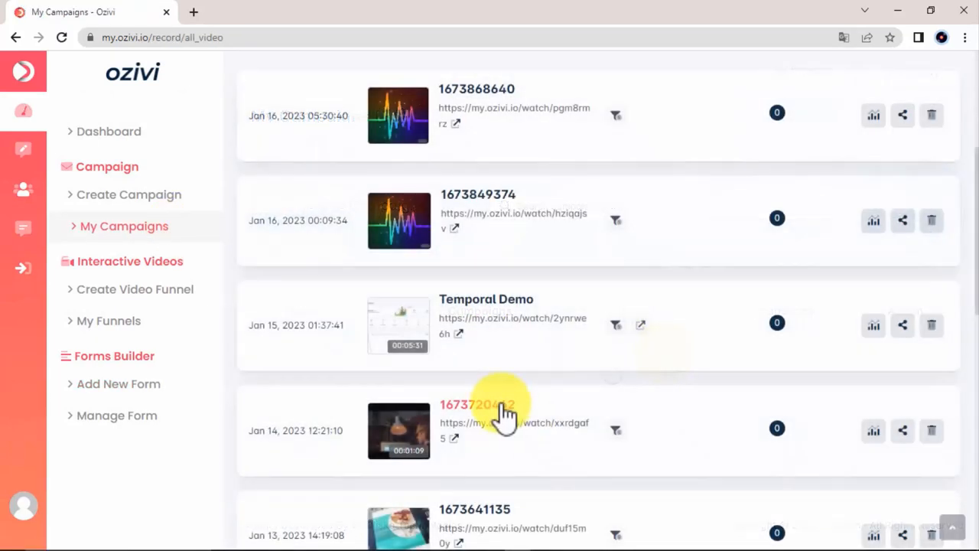
pyautogui.click(477, 404)
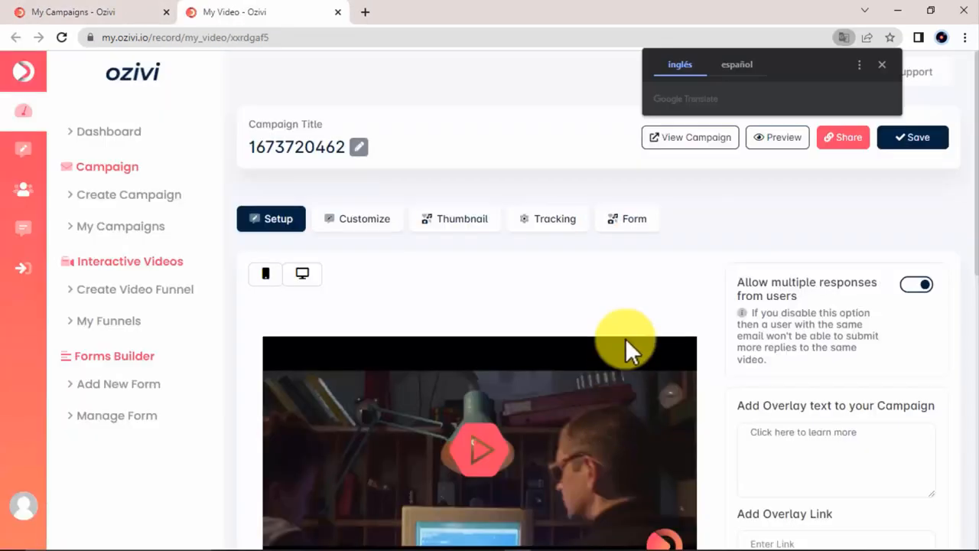
pyautogui.click(627, 217)
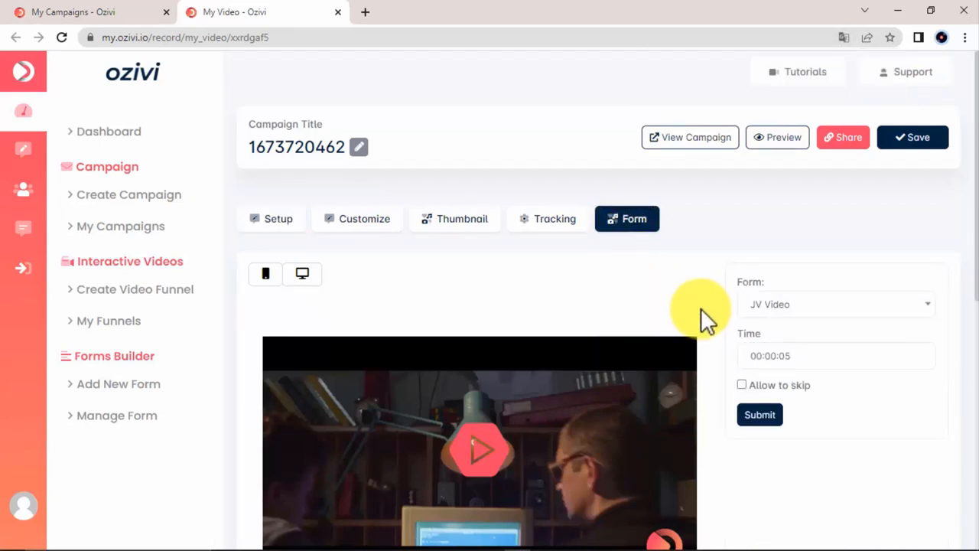
pyautogui.click(834, 303)
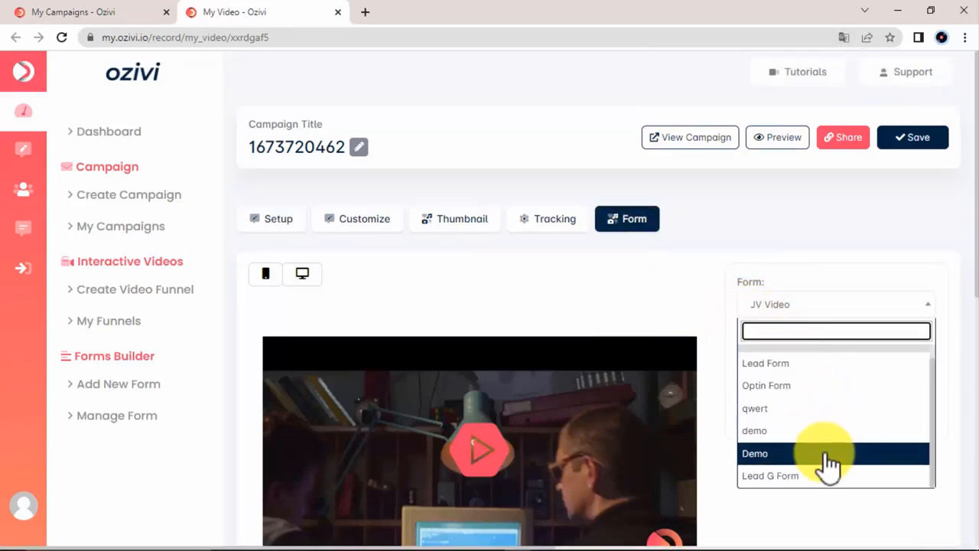
pyautogui.click(769, 474)
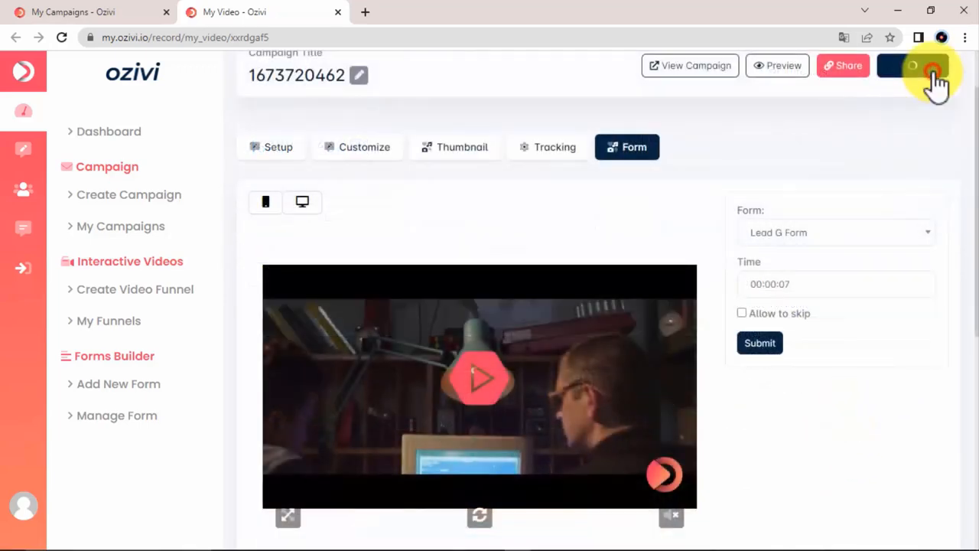
pyautogui.click(931, 74)
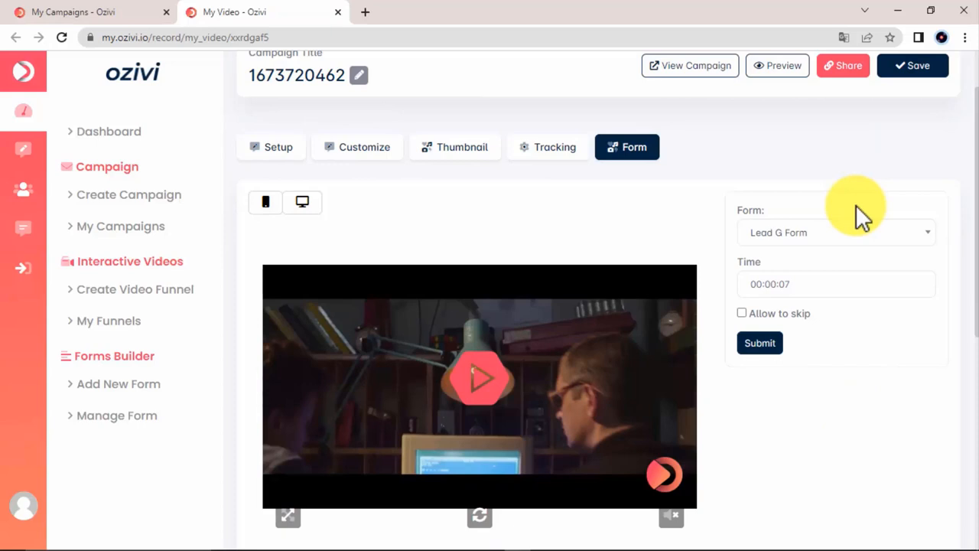
pyautogui.moveTo(428, 309)
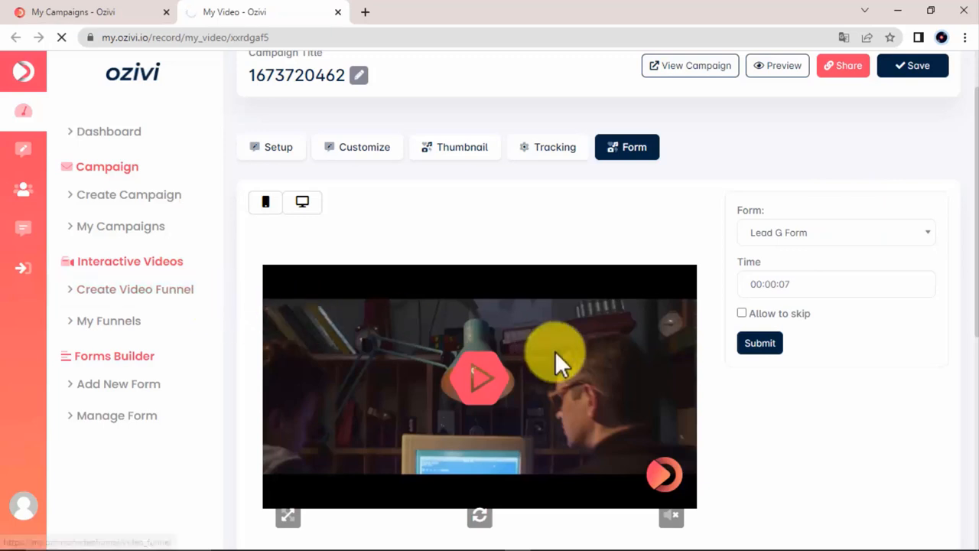
# - Start creating a new video funnel
pyautogui.click(135, 289)
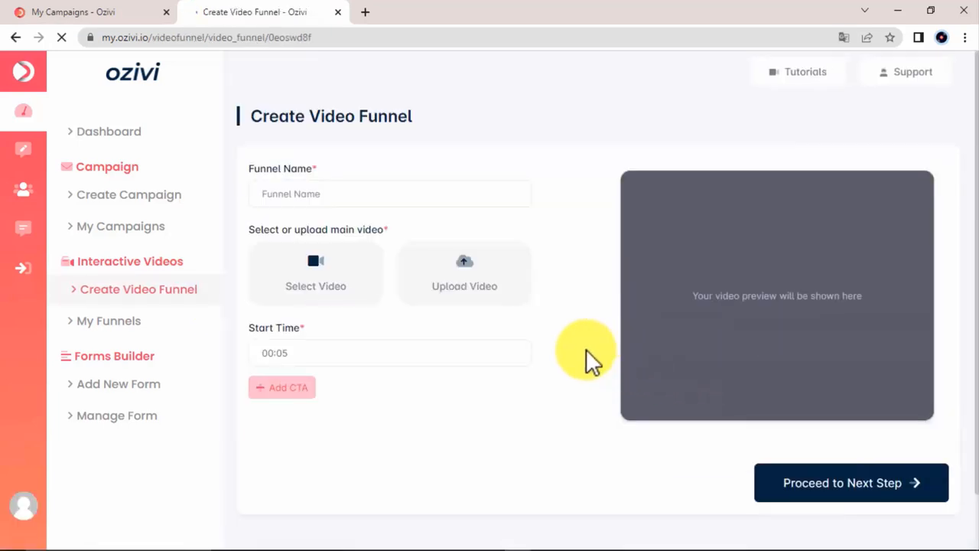
# - Name the funnel Funnel Test 1, use Step 3 - Book a Meeting as main video, and add a CTA
pyautogui.write('Funnel Test 1')
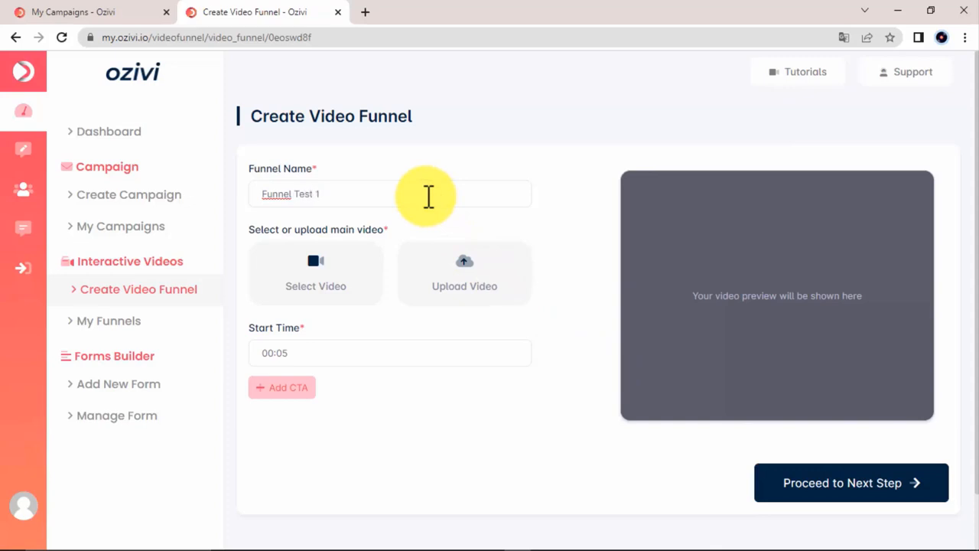
pyautogui.click(315, 275)
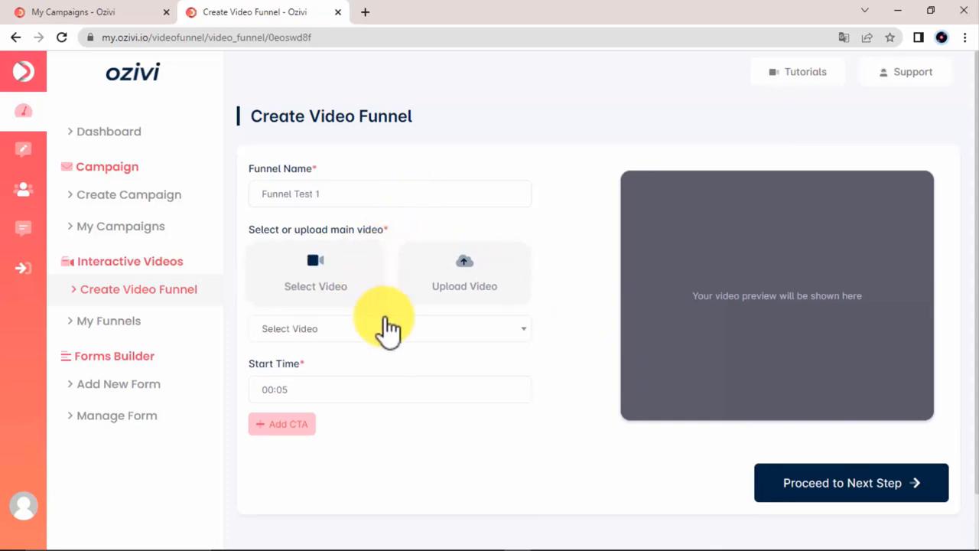
pyautogui.click(388, 327)
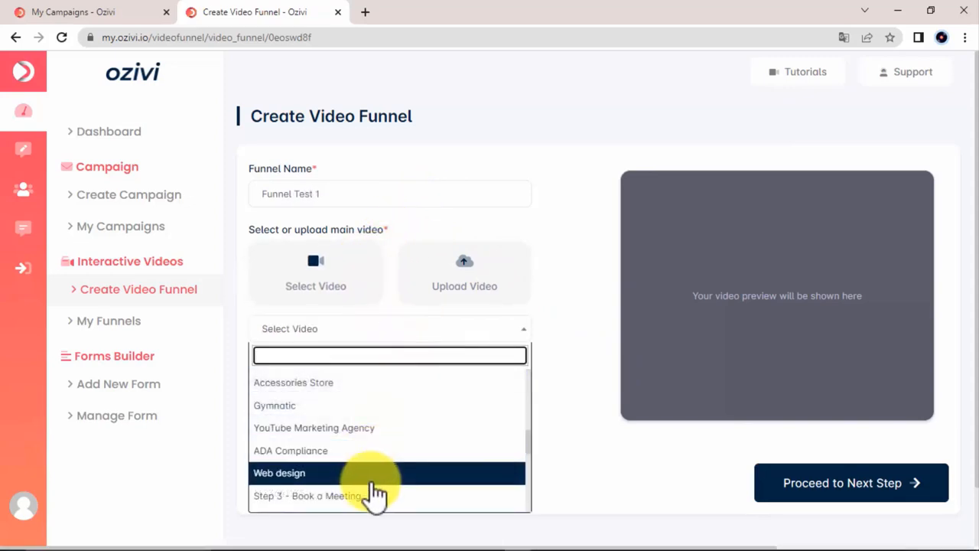
pyautogui.click(307, 495)
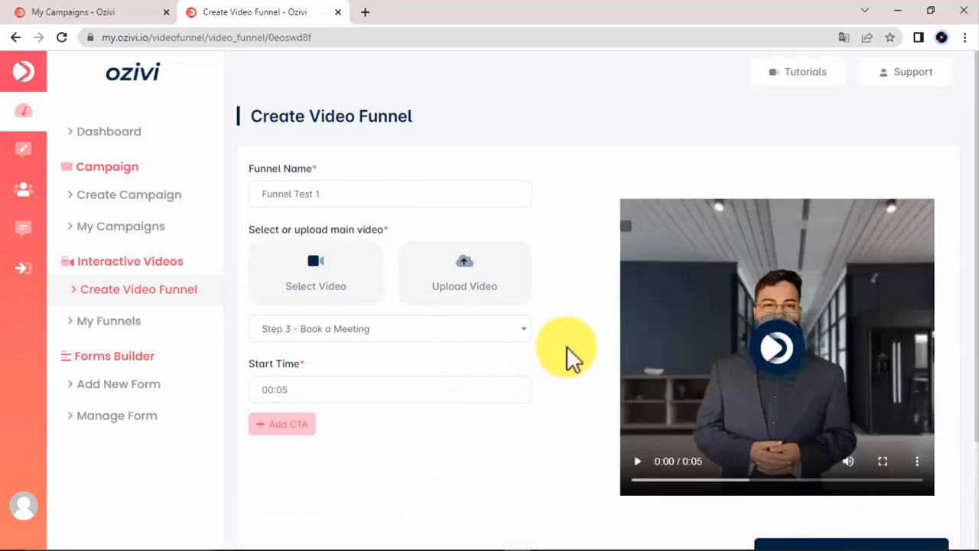
pyautogui.click(282, 423)
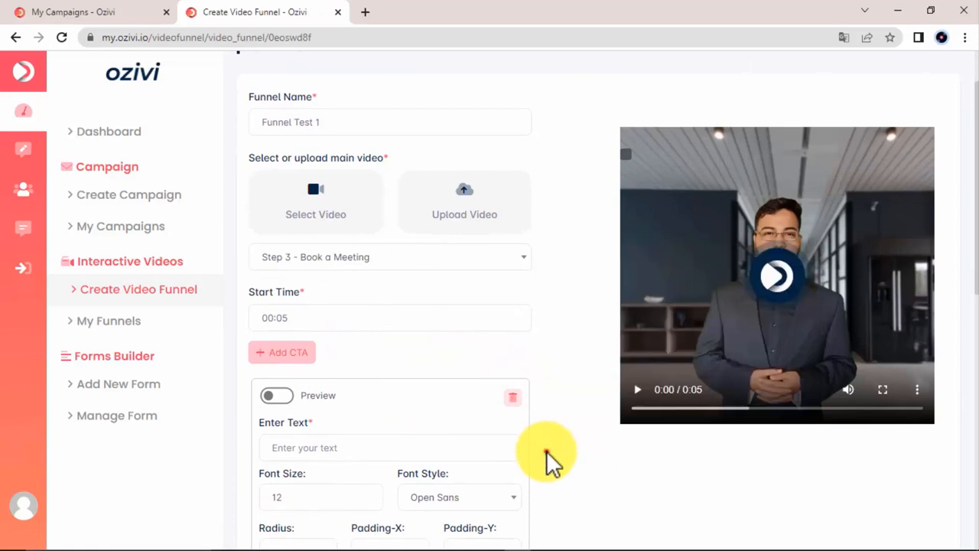
pyautogui.scroll(-3)
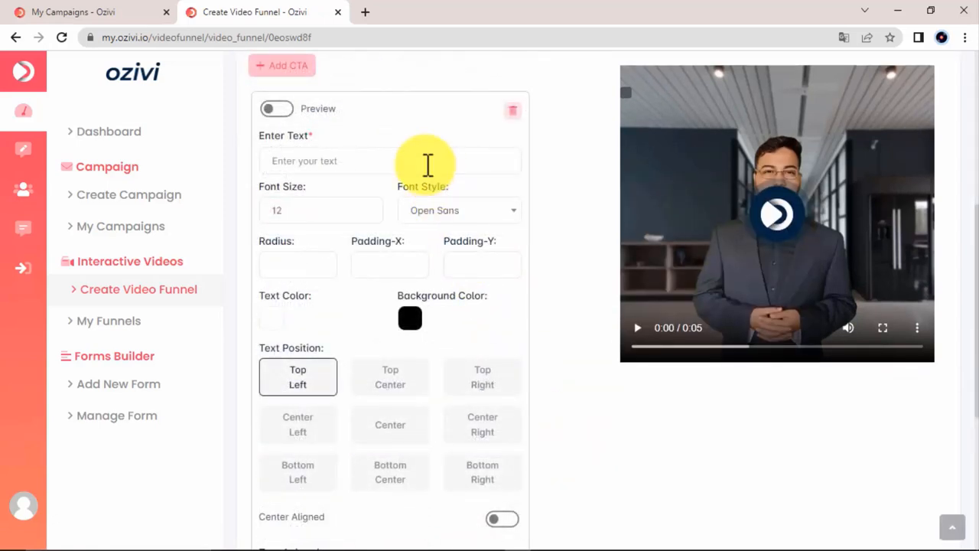
pyautogui.write('Visit')
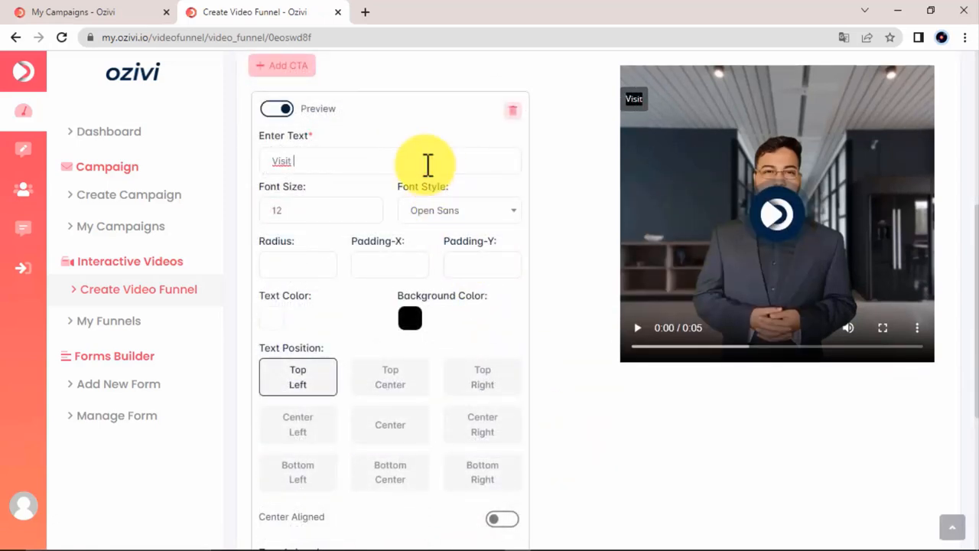
pyautogui.click(459, 210)
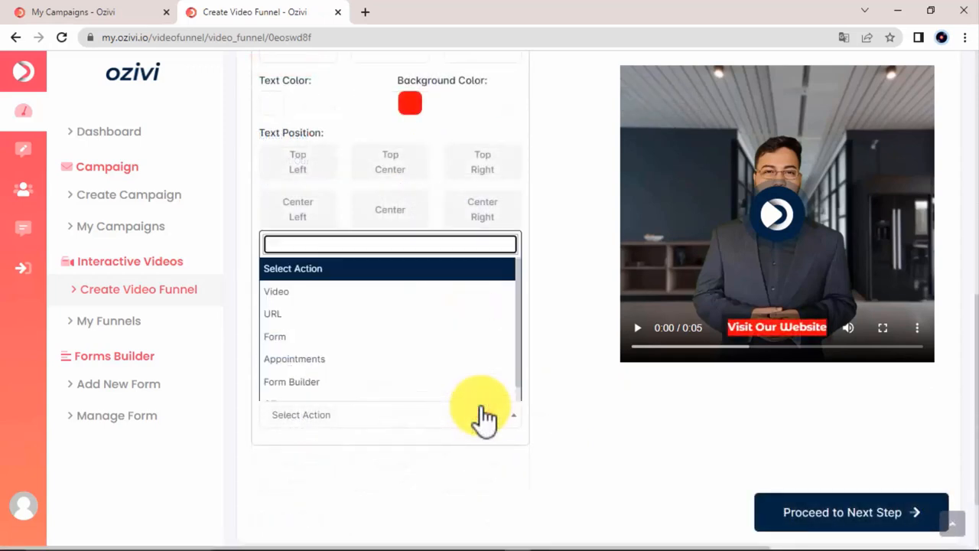
pyautogui.click(273, 314)
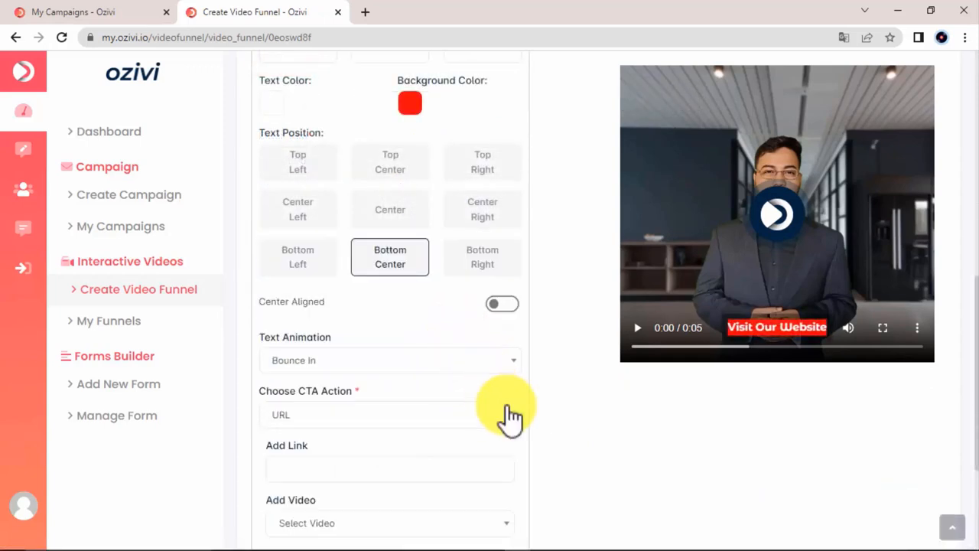
pyautogui.write('www.socialagencyone.com')
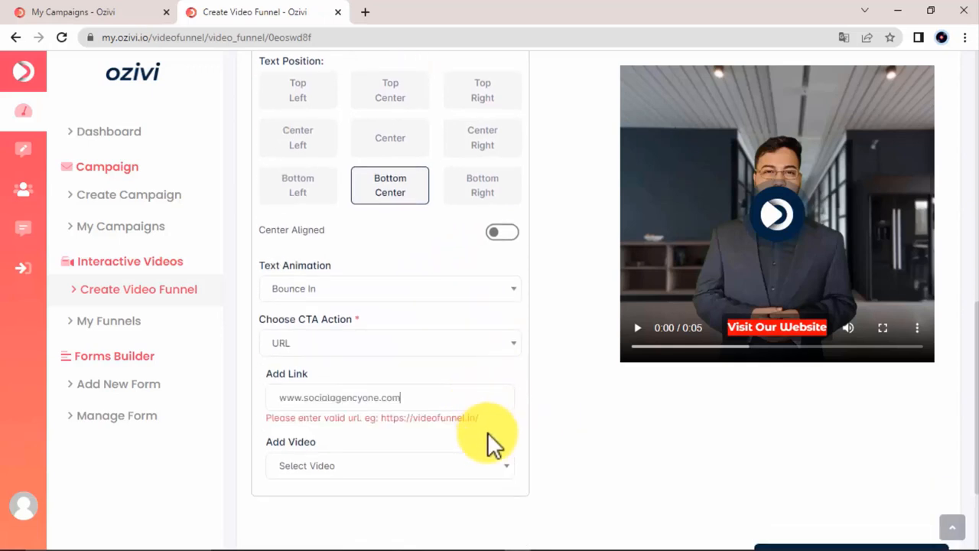
# - Link the CTA to the Web design video and proceed to the funnel's next step
pyautogui.click(389, 288)
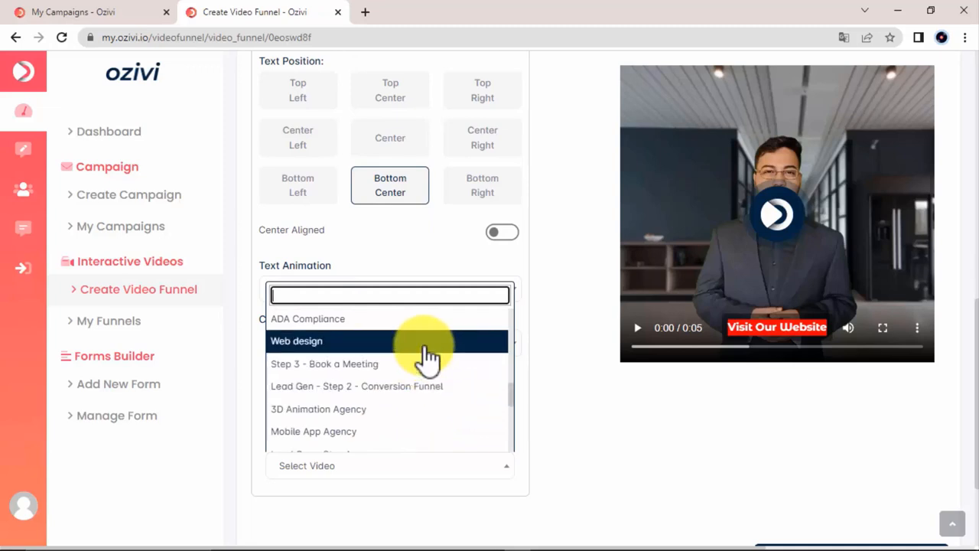
pyautogui.click(297, 340)
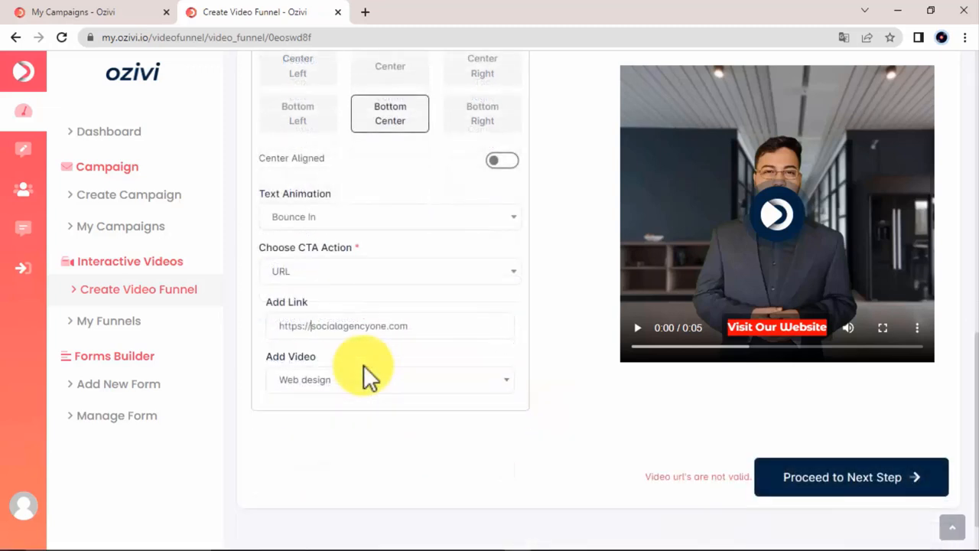
pyautogui.moveTo(652, 428)
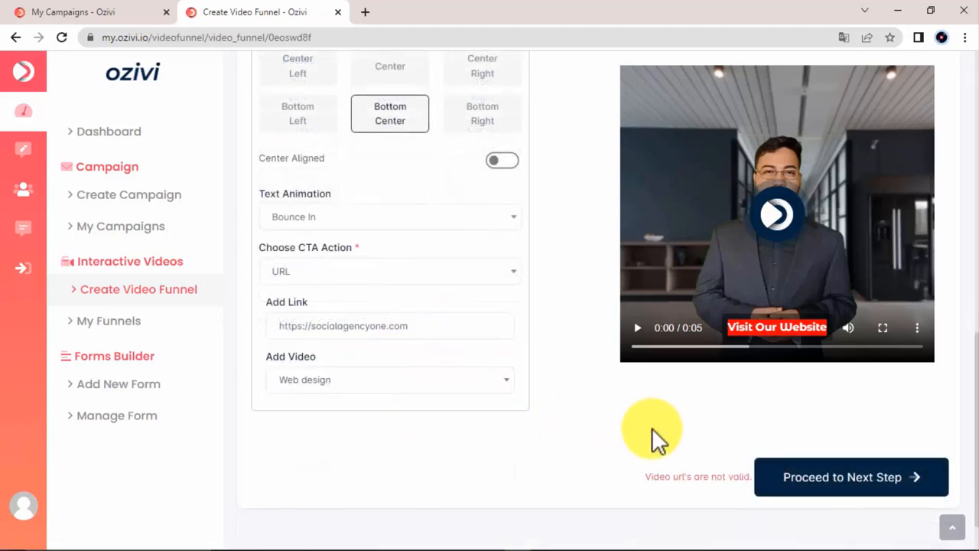
pyautogui.click(850, 477)
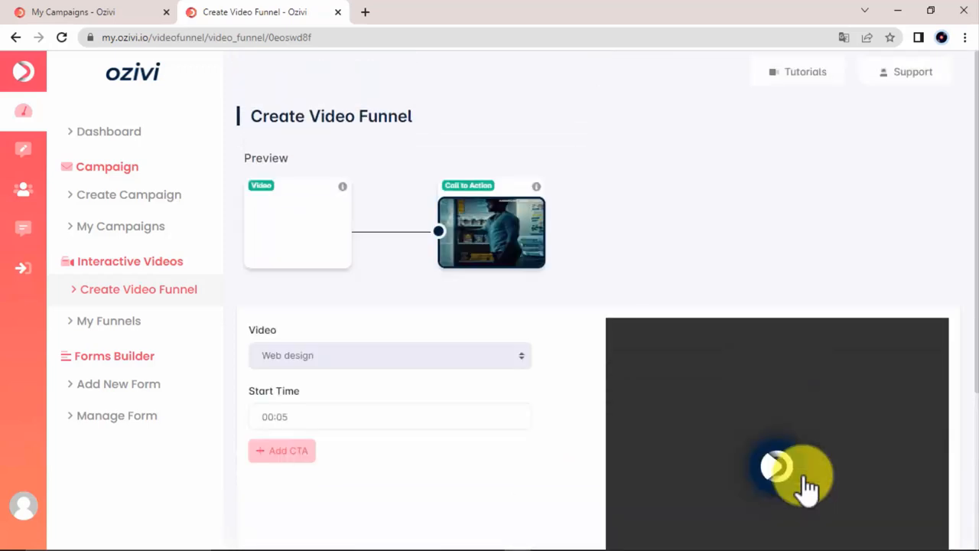
# - Add a Get Your Offer Now! URL call-to-action to the Web design video and finish the funnel
pyautogui.scroll(-3)
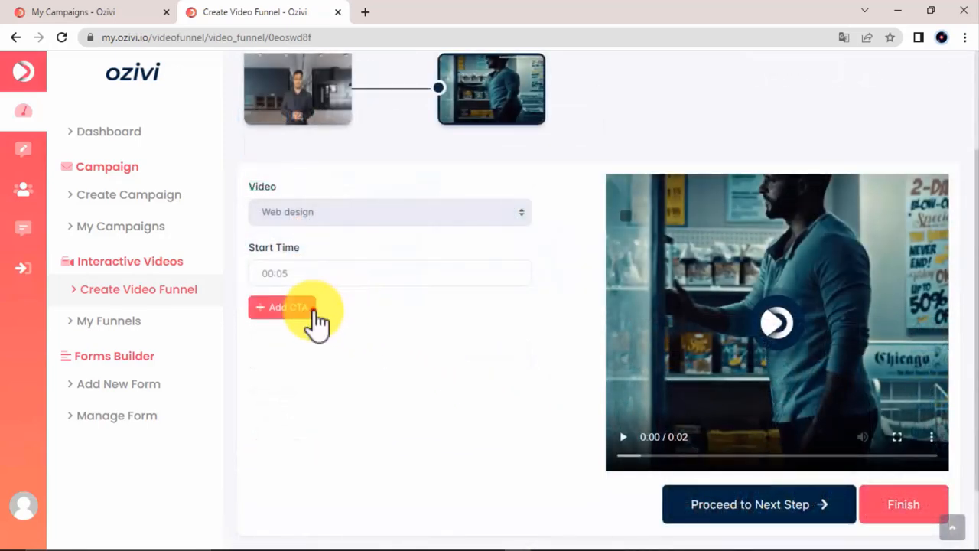
pyautogui.click(287, 306)
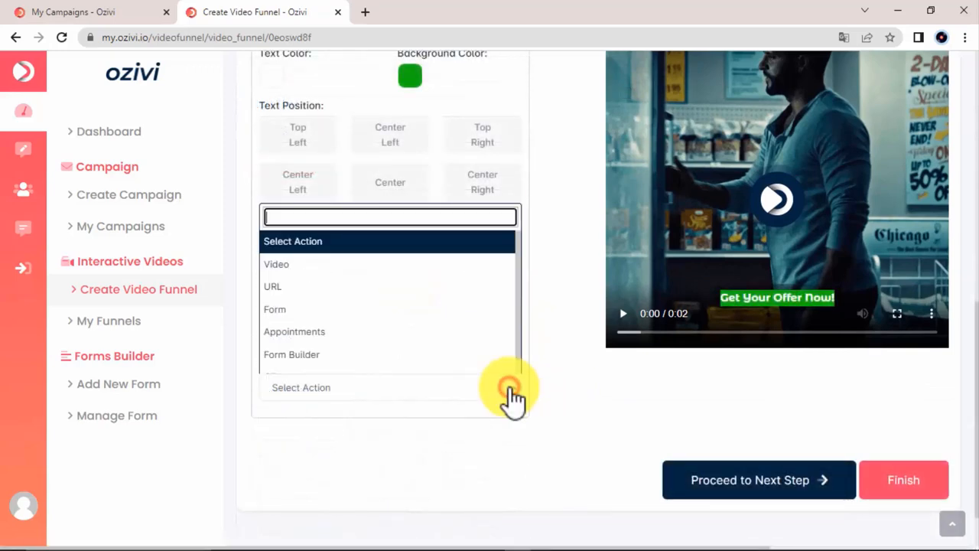
pyautogui.click(273, 286)
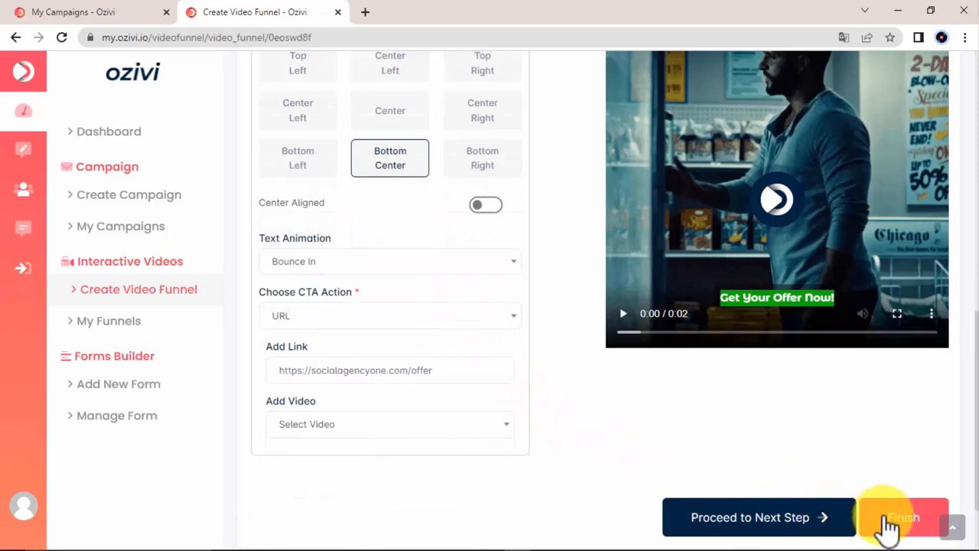
pyautogui.click(903, 517)
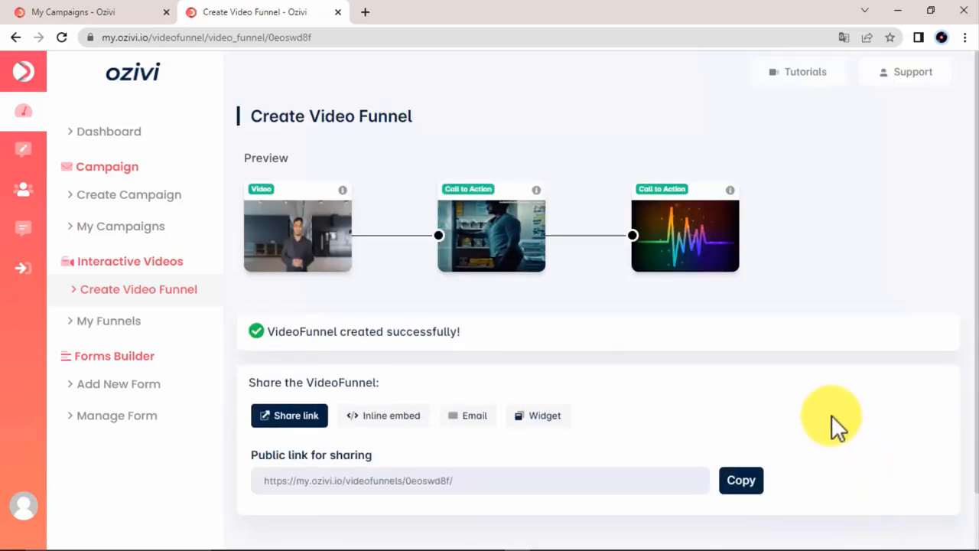
pyautogui.scroll(-3)
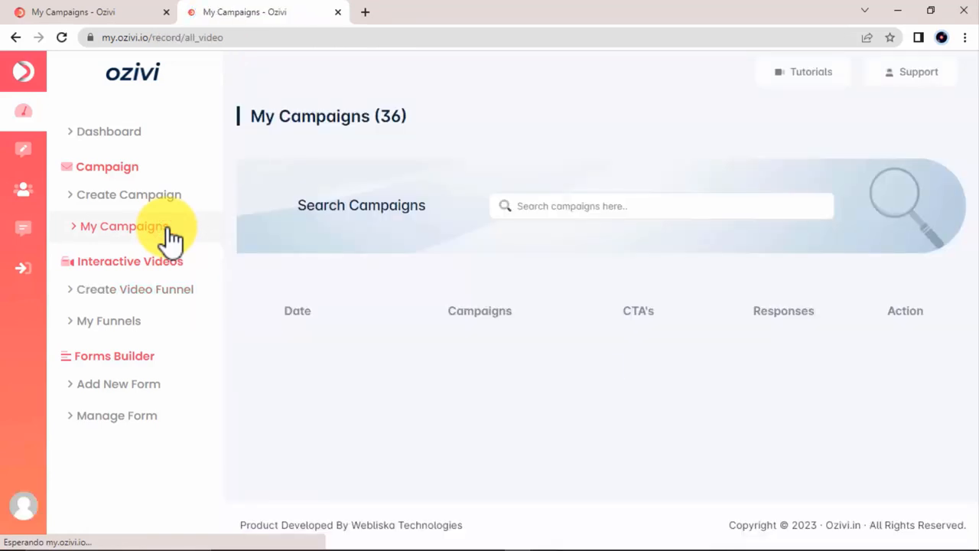
pyautogui.click(123, 226)
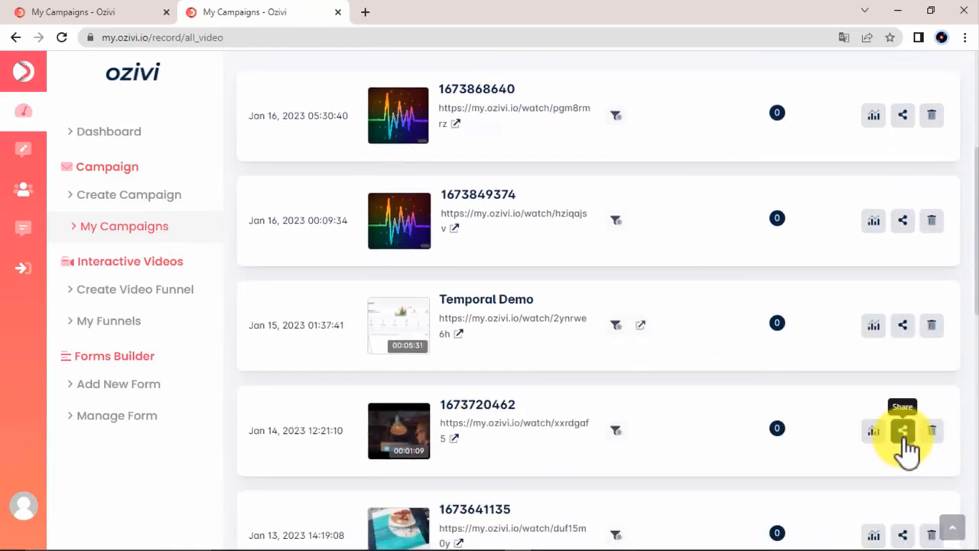
pyautogui.click(902, 430)
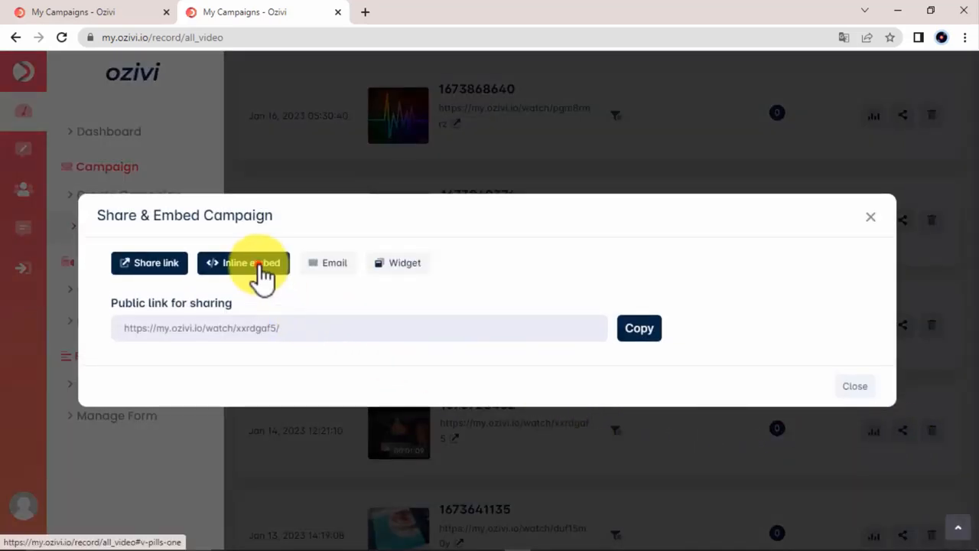
pyautogui.click(244, 263)
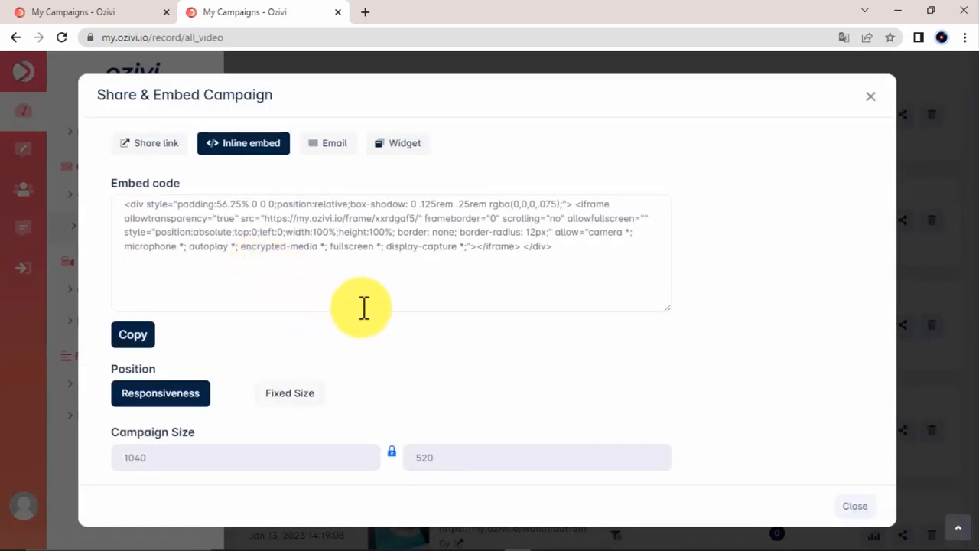
# - Generate the campaign's email code and move to its website widget settings
pyautogui.click(333, 263)
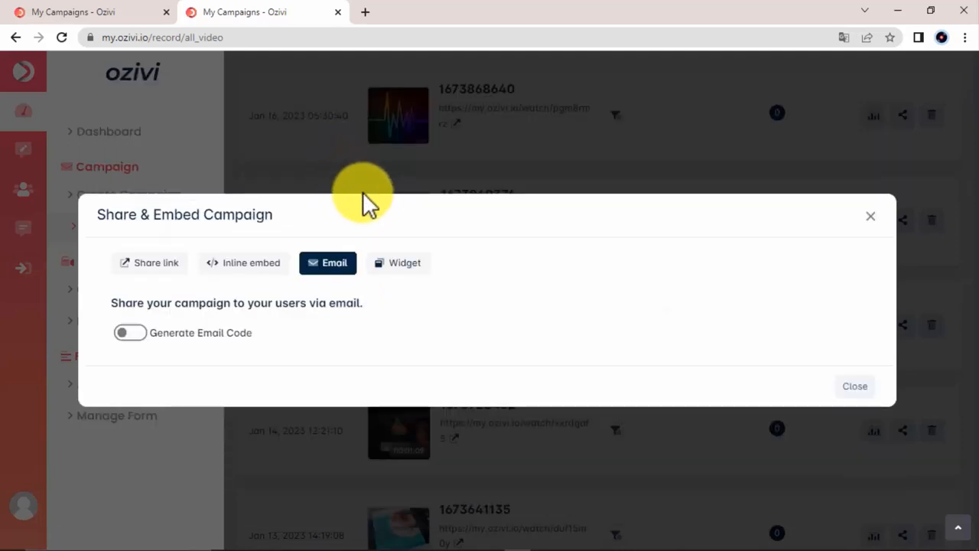
pyautogui.click(130, 332)
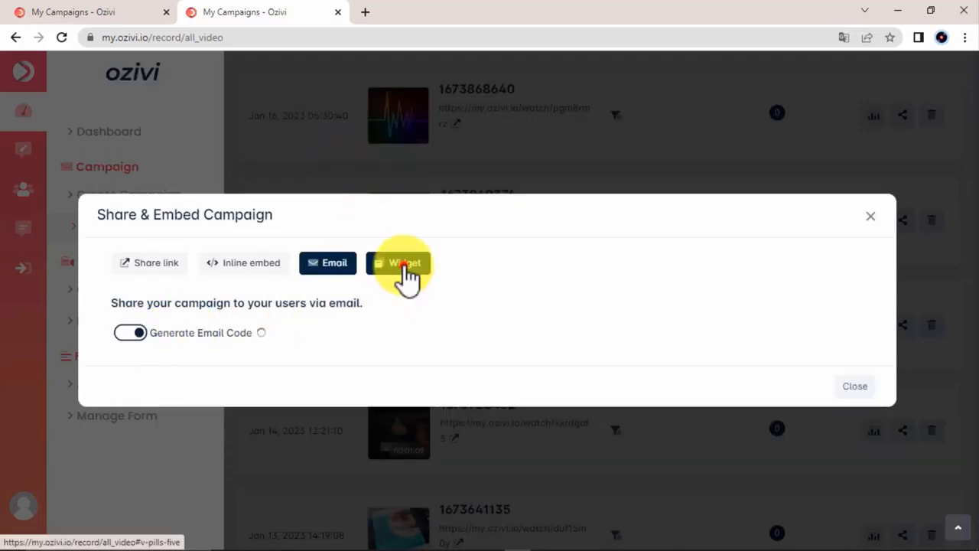
pyautogui.click(404, 263)
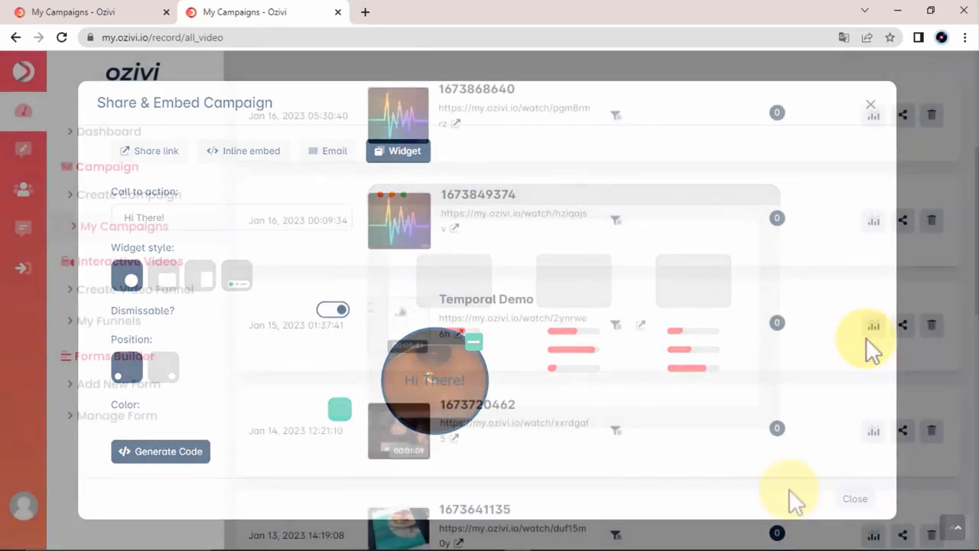
# - Close campaign sharing, check a funnel's widget sharing option, and return to My Funnels
pyautogui.click(112, 322)
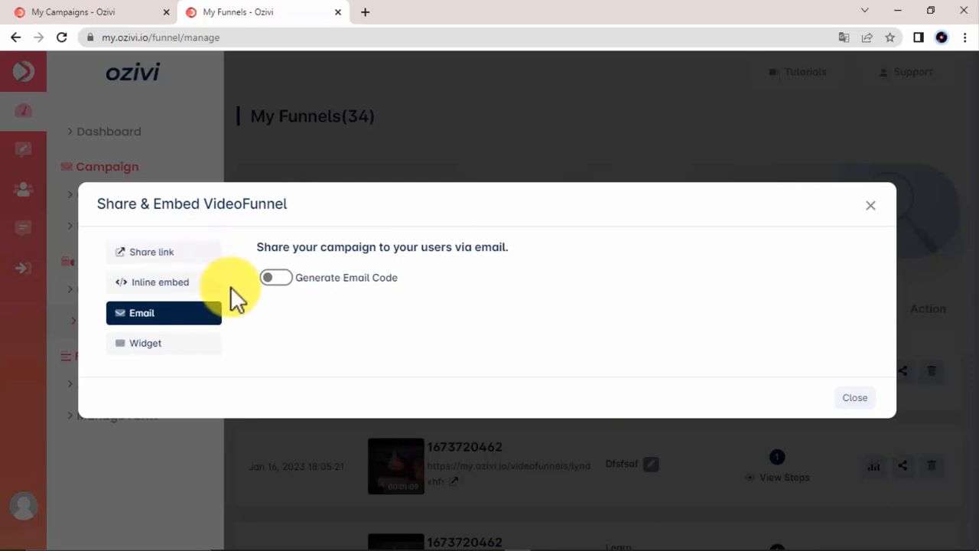
pyautogui.click(146, 343)
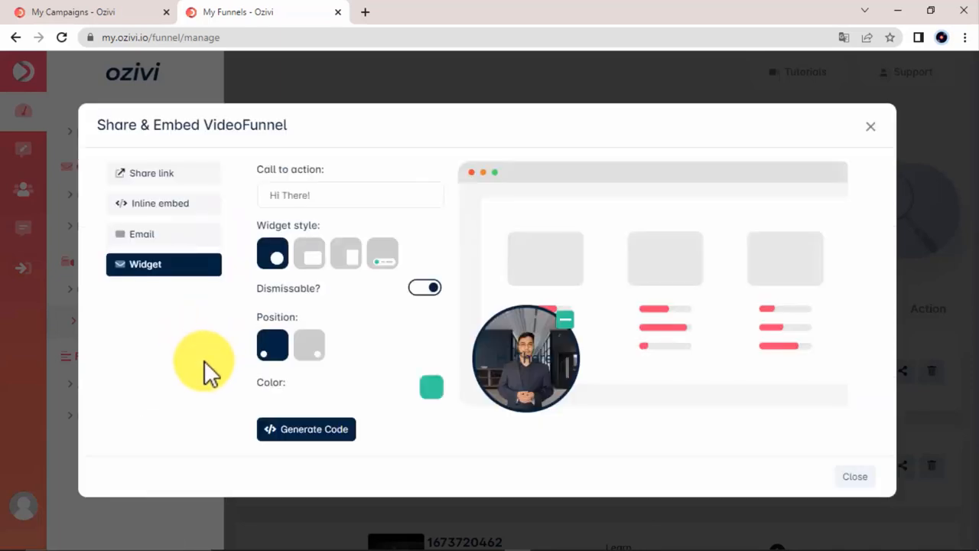
pyautogui.moveTo(854, 477)
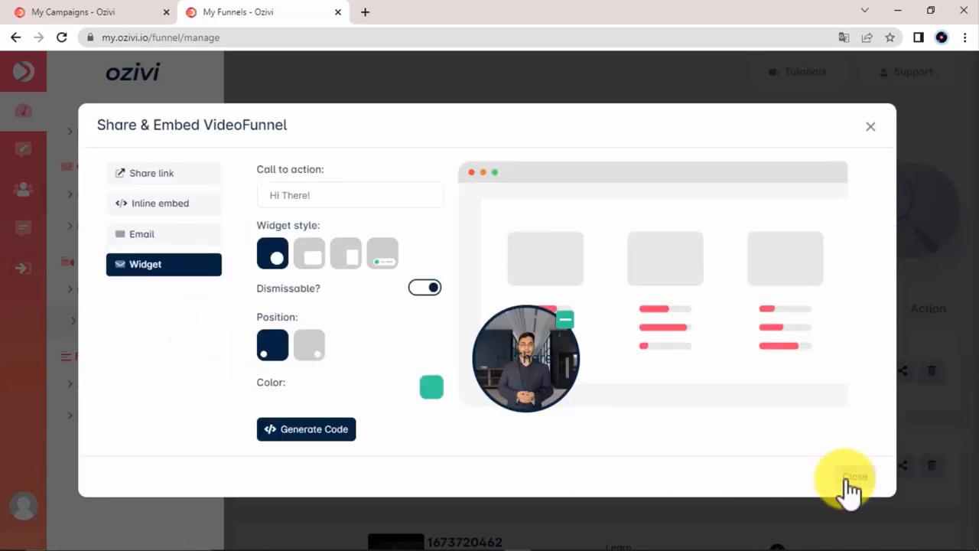
pyautogui.click(849, 478)
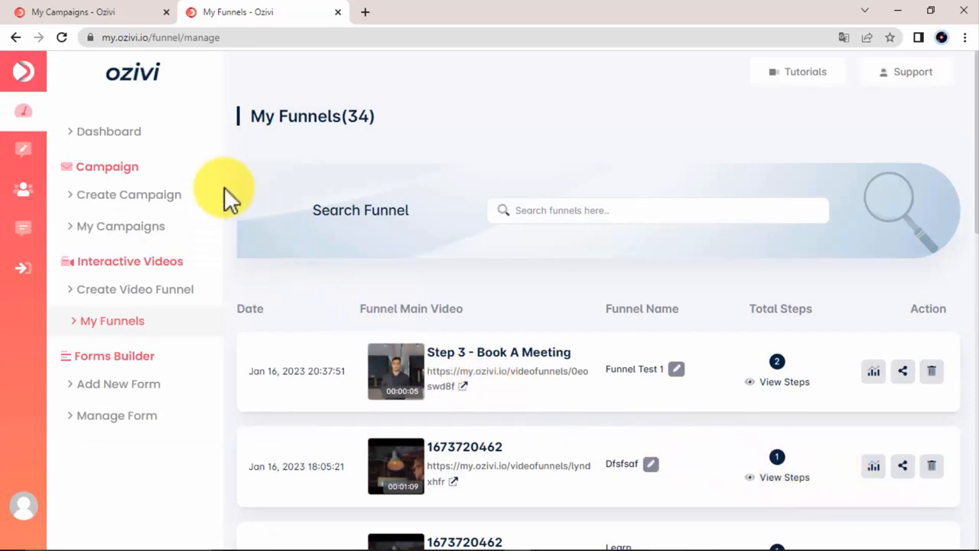
# - Review the dashboard's campaign, funnel, response and lead totals with the monthly charts
pyautogui.click(109, 132)
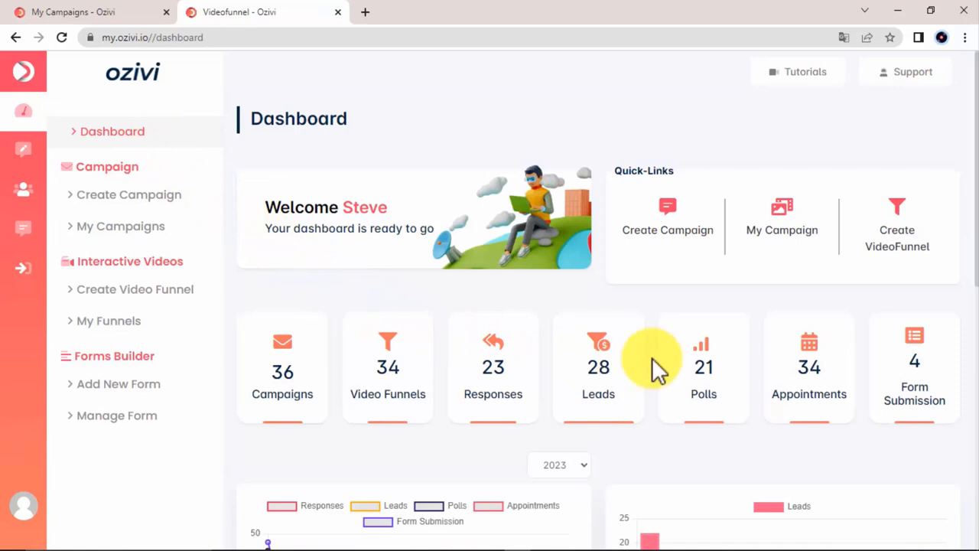
pyautogui.moveTo(456, 441)
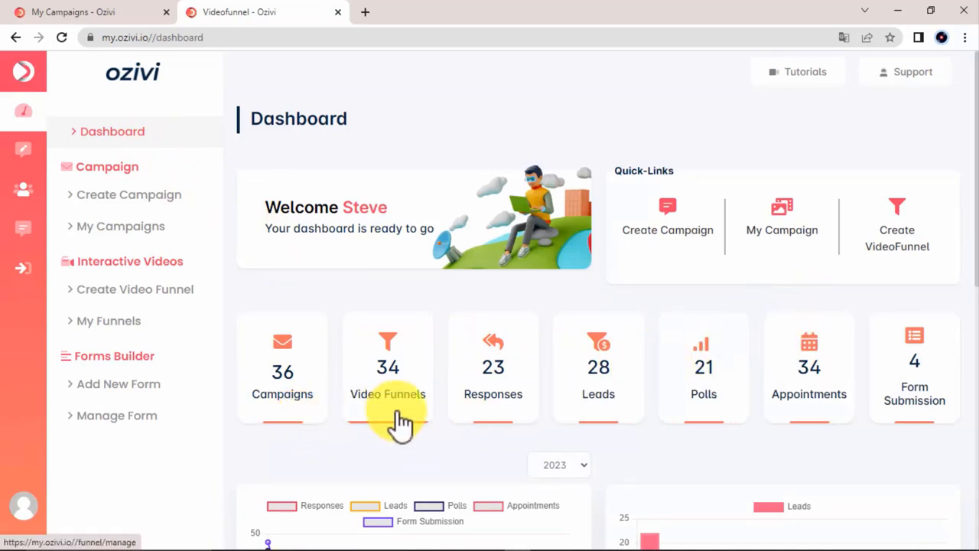
pyautogui.moveTo(704, 428)
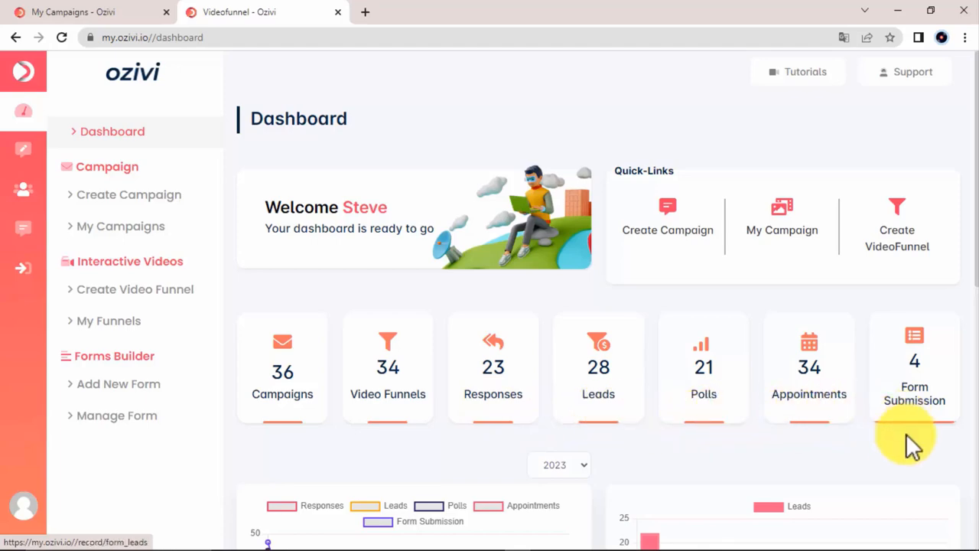
pyautogui.scroll(-3)
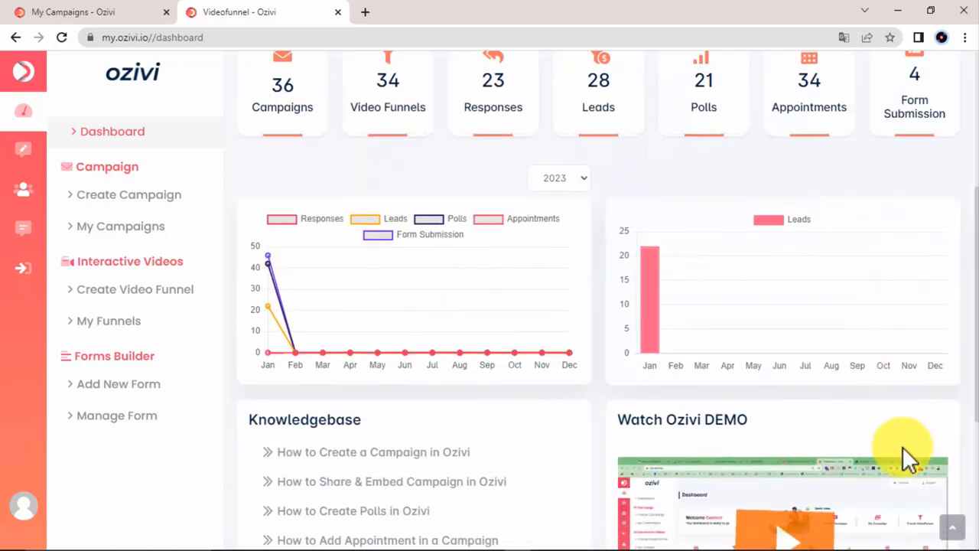
pyautogui.moveTo(941, 410)
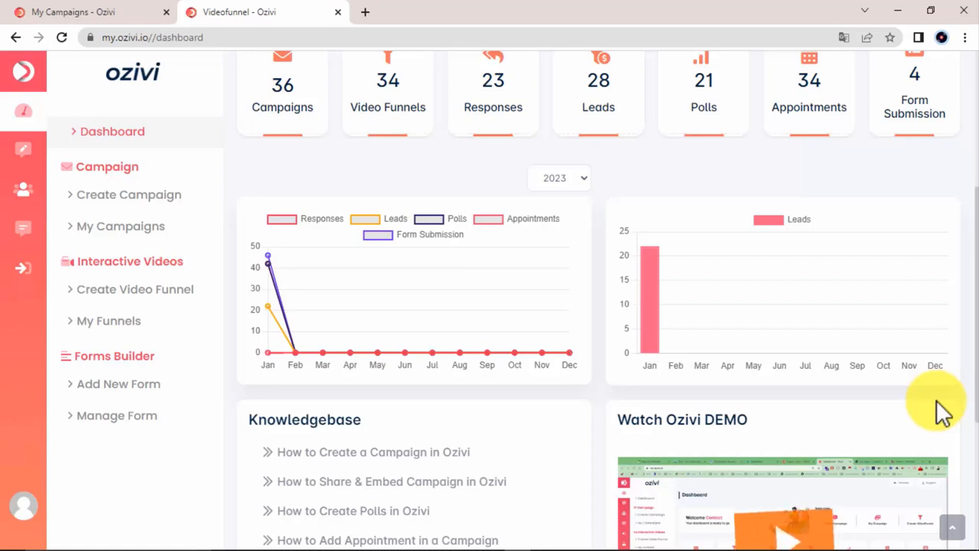
pyautogui.scroll(-3)
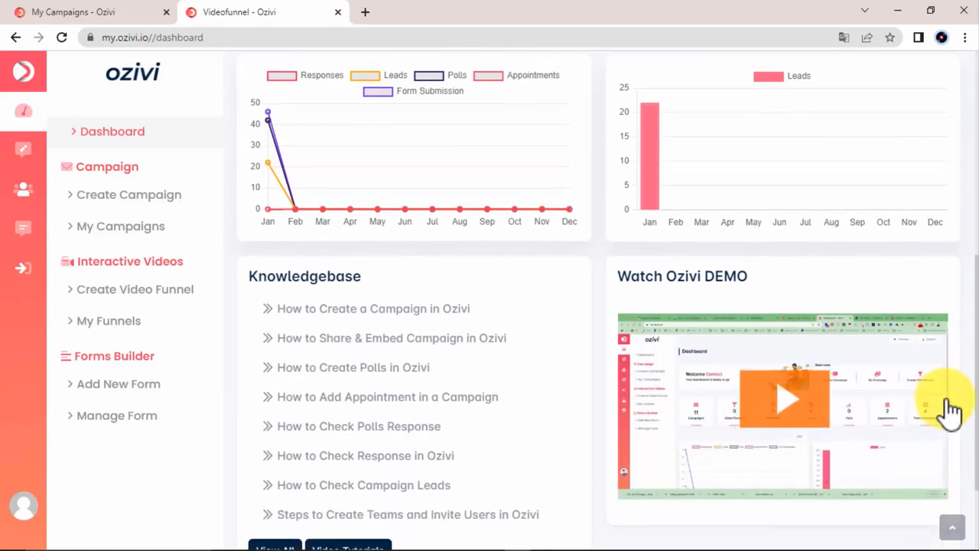
# - Scroll to the demo interactive video with the audio reply recorder
pyautogui.scroll(-3)
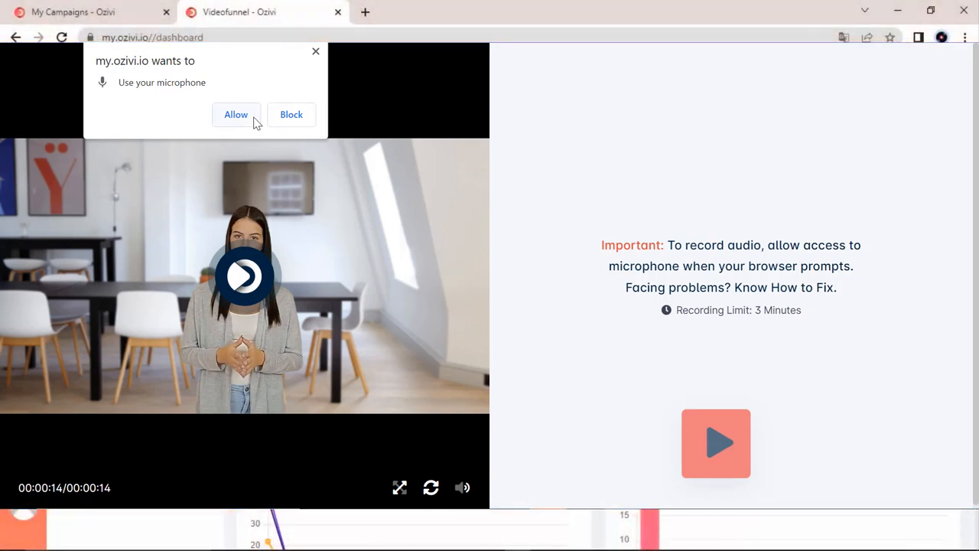
# - Allow microphone access, record a short audio reply and stop it ready for review
pyautogui.click(236, 113)
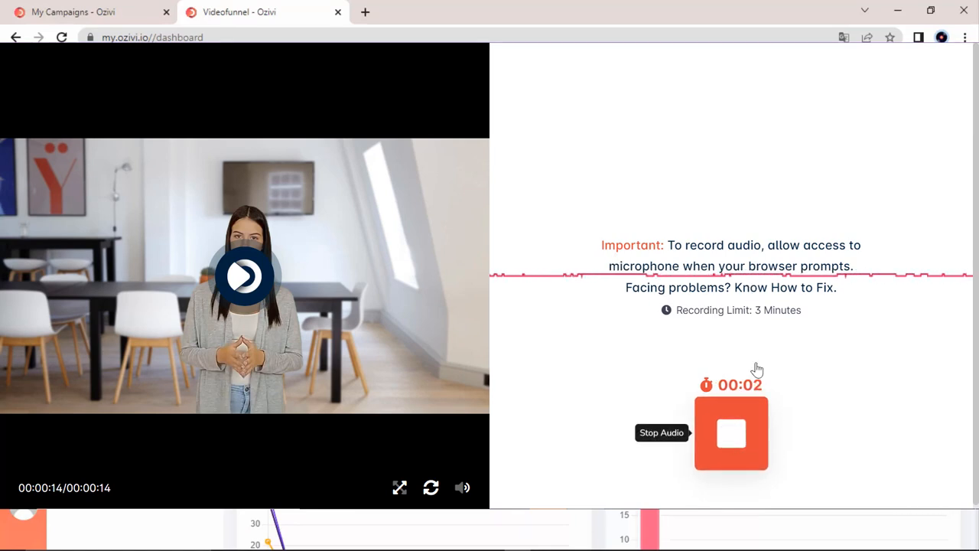
pyautogui.click(731, 431)
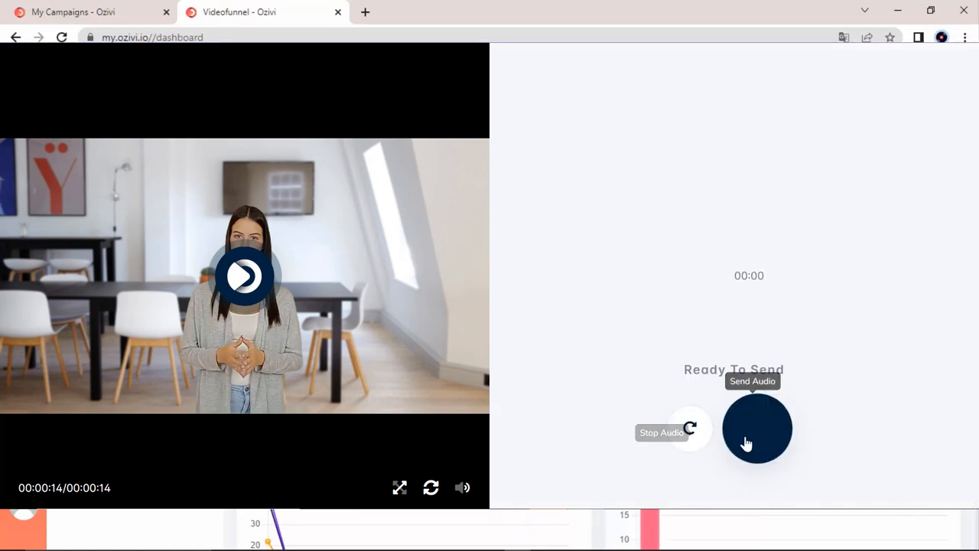
pyautogui.click(755, 429)
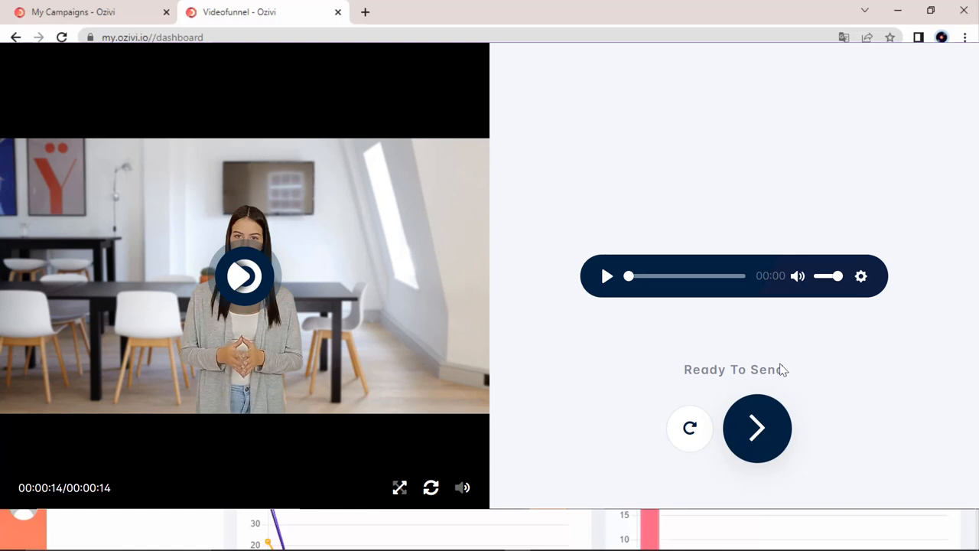